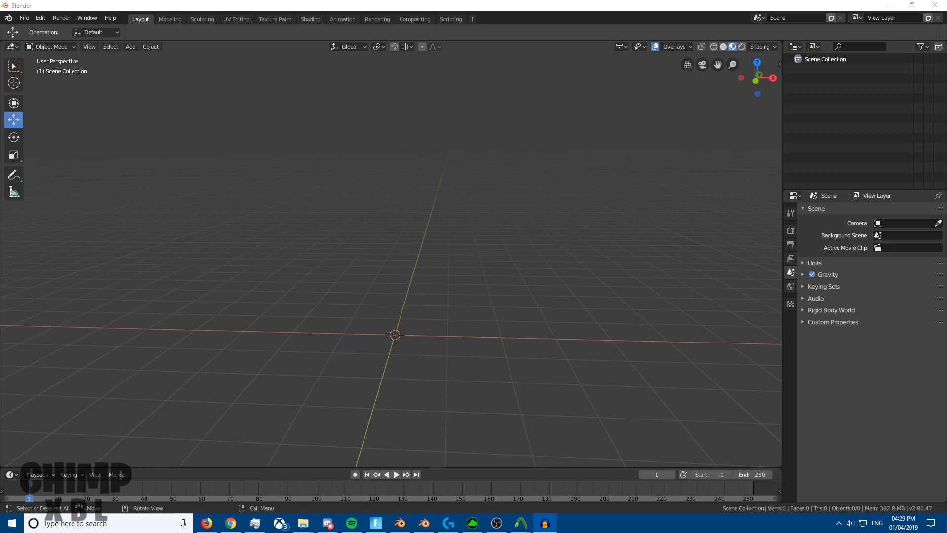
{"action": "mouse_move", "coordinate": [385, 316]}
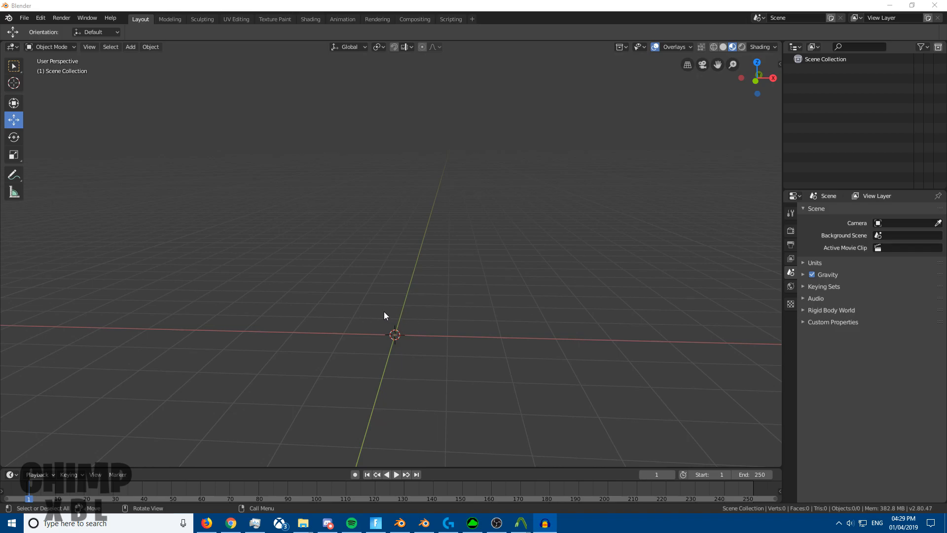
{"action": "mouse_move", "coordinate": [366, 322]}
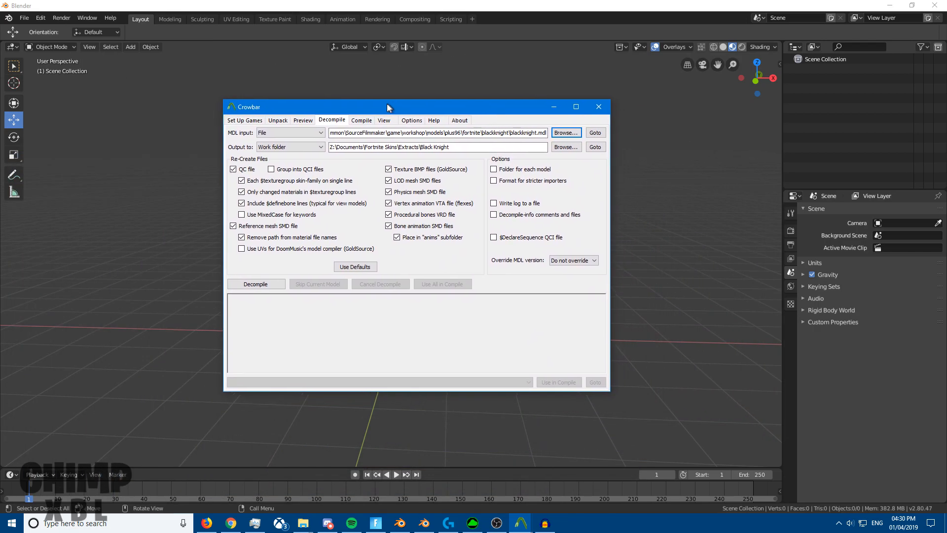
Step: Move the Crowbar decompiler window over the empty Blender viewport
{"action": "left_click_drag", "start_coordinate": [387, 107], "coordinate": [367, 119]}
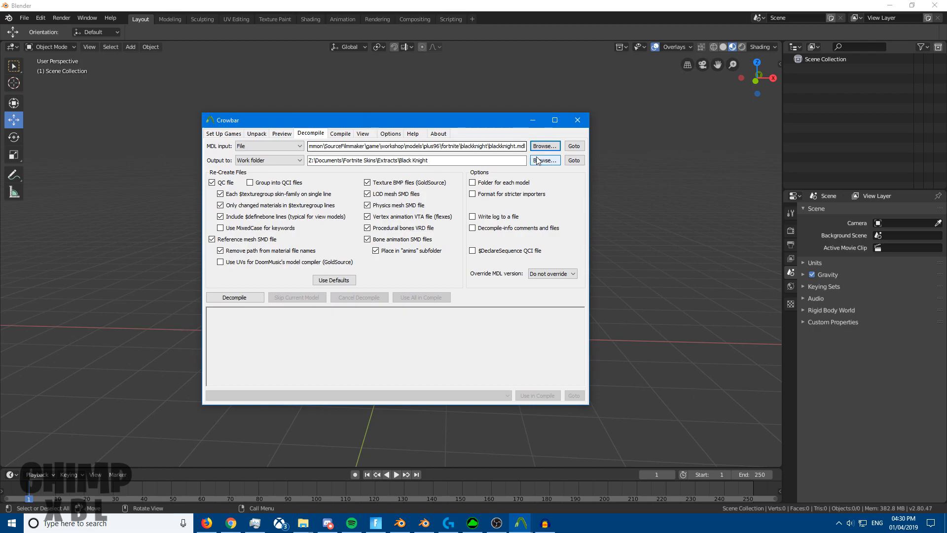
Step: Open the MDL input browser and navigate into steamapps, SourceFilmmaker and workshop
{"action": "left_click", "coordinate": [543, 146]}
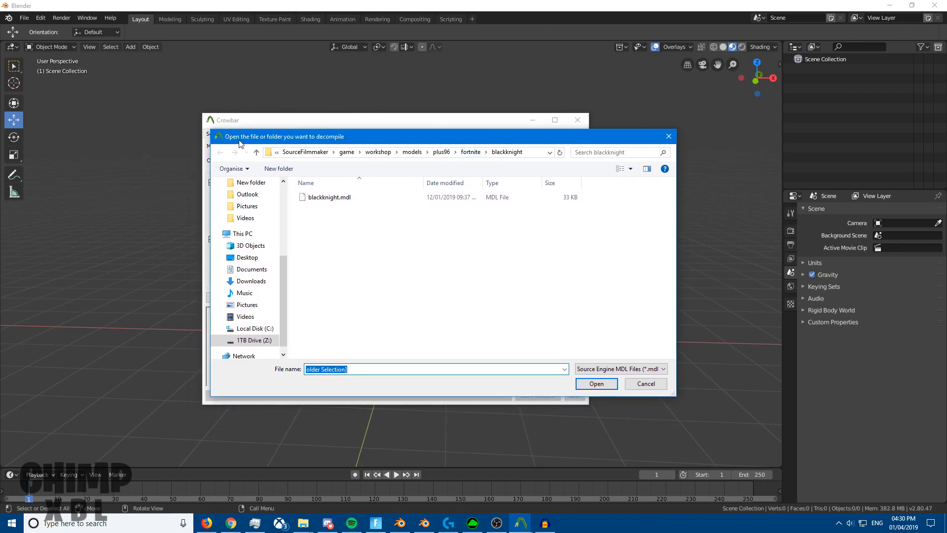
{"action": "mouse_move", "coordinate": [523, 159]}
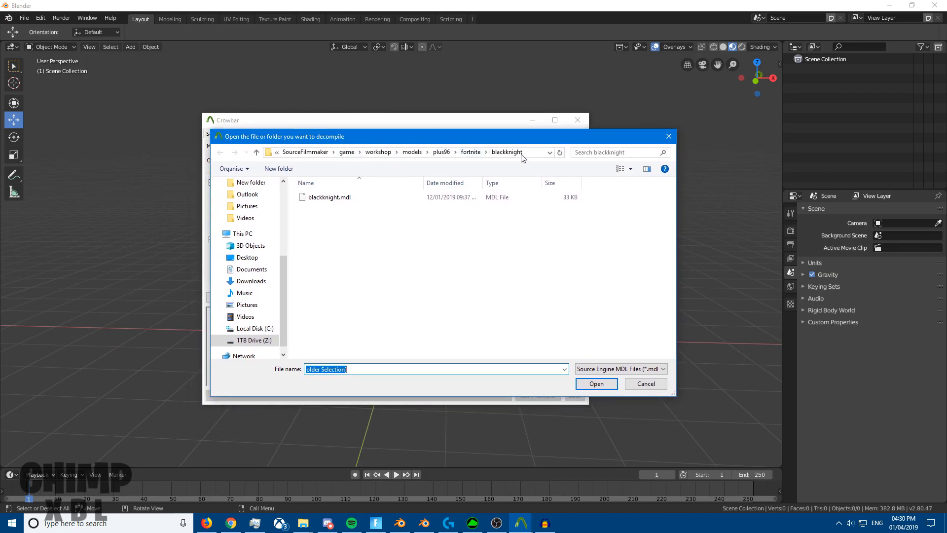
{"action": "left_click", "coordinate": [411, 153]}
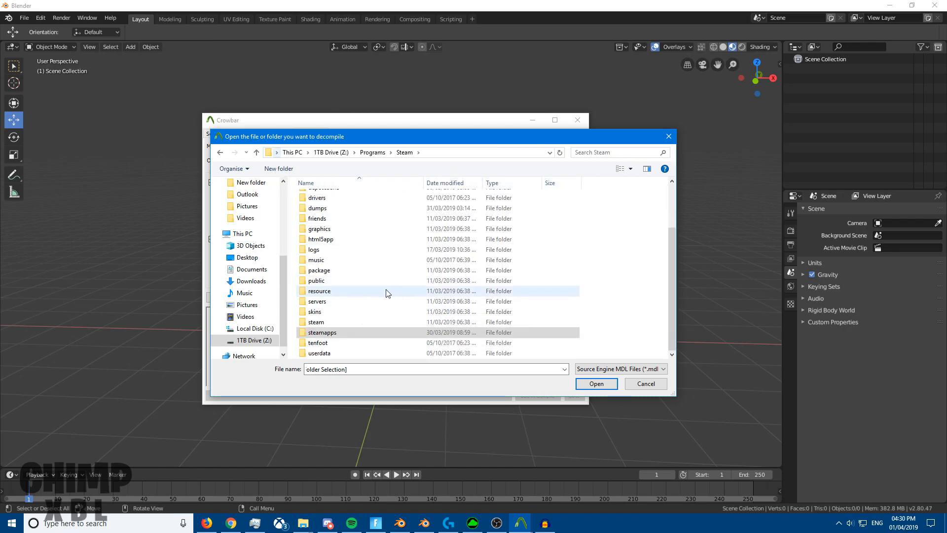
{"action": "left_click", "coordinate": [323, 332]}
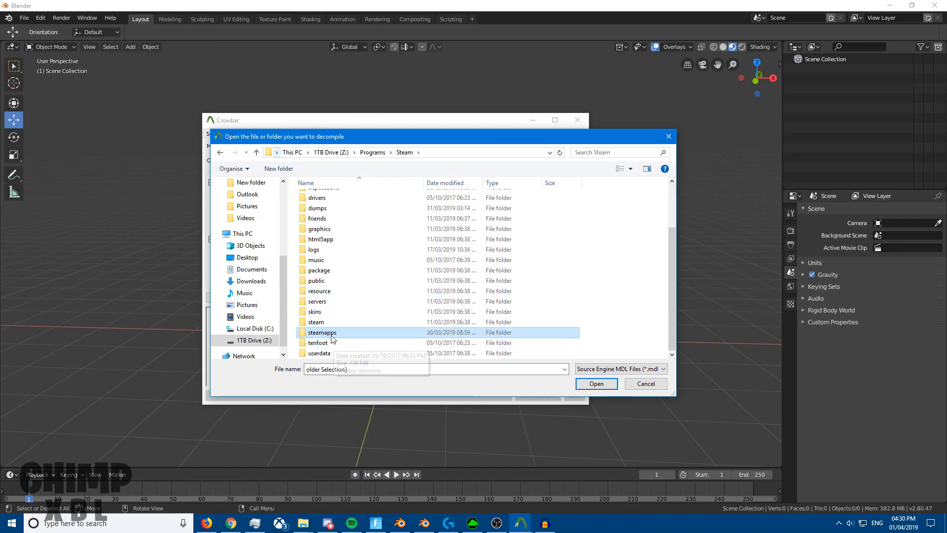
{"action": "double_click", "coordinate": [322, 332]}
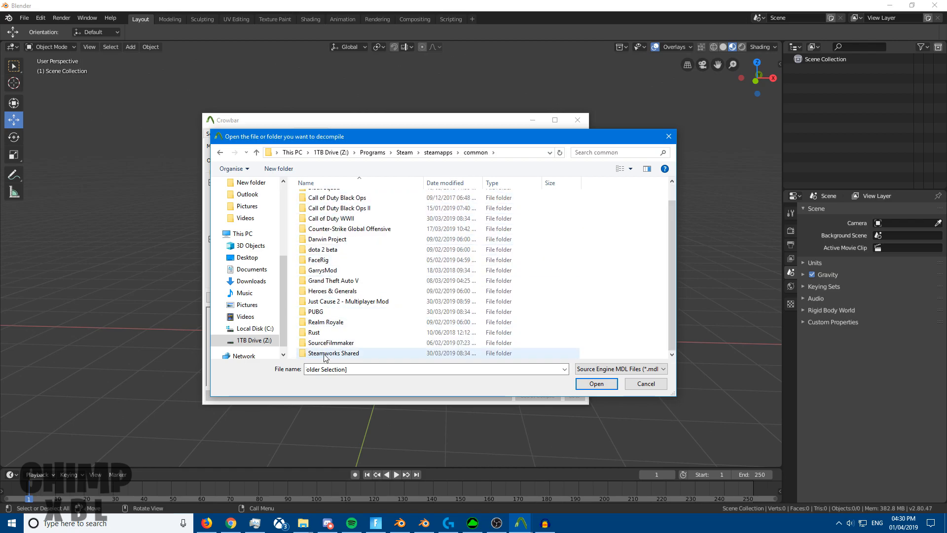
{"action": "double_click", "coordinate": [331, 343]}
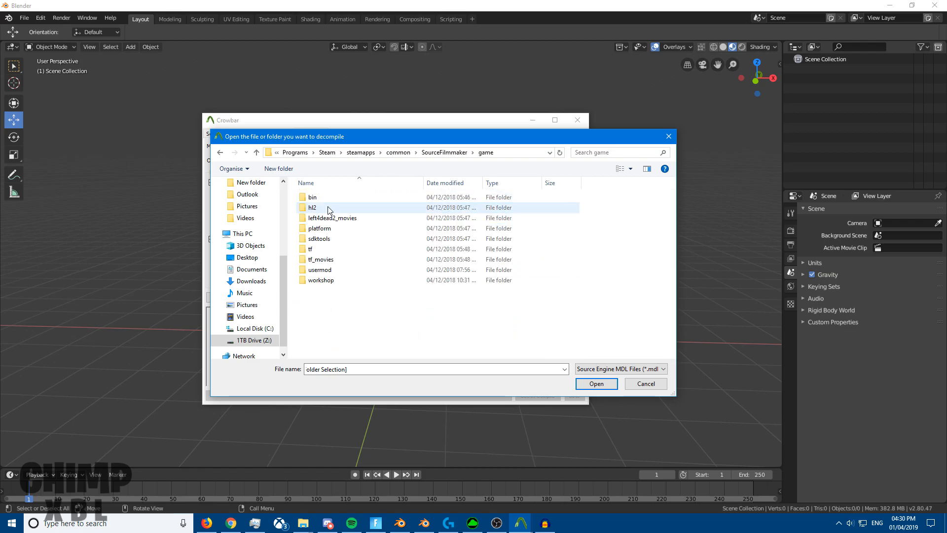
{"action": "double_click", "coordinate": [321, 280]}
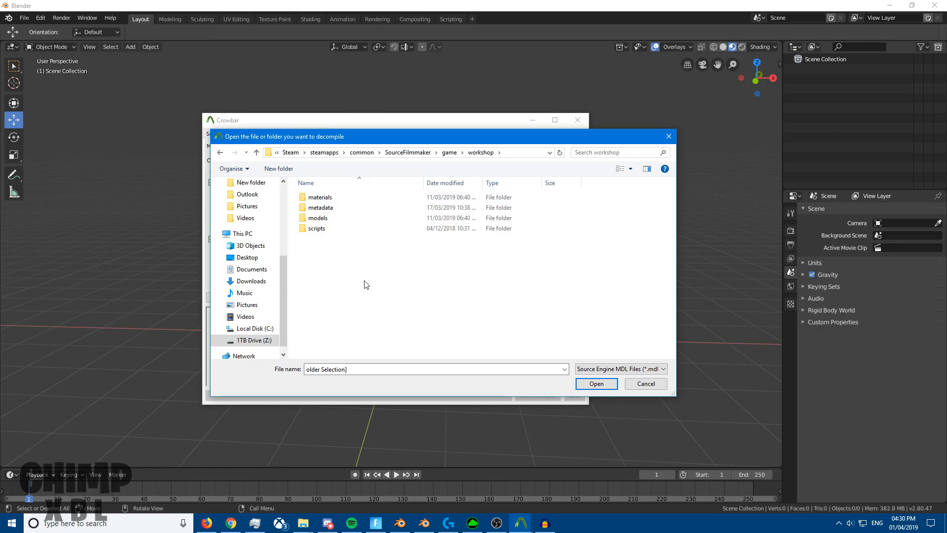
{"action": "mouse_move", "coordinate": [381, 320]}
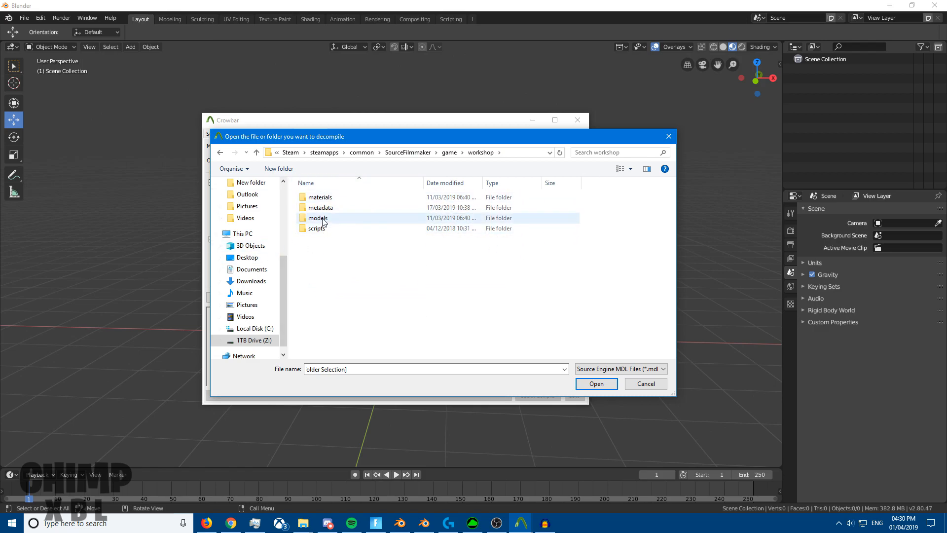
Step: Navigate models > plus96 > fortnite > blackknight to reach blackknight.mdl
{"action": "left_click", "coordinate": [320, 197]}
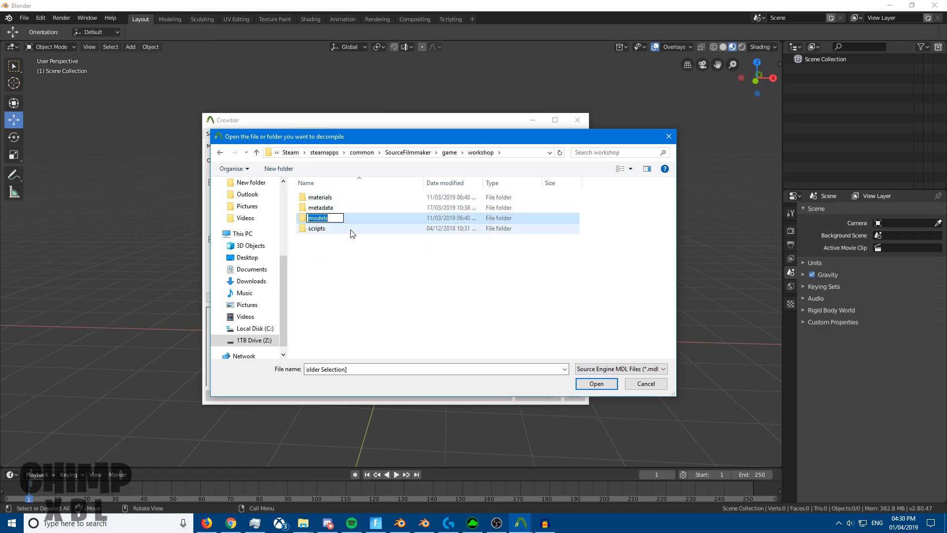
{"action": "double_click", "coordinate": [318, 217]}
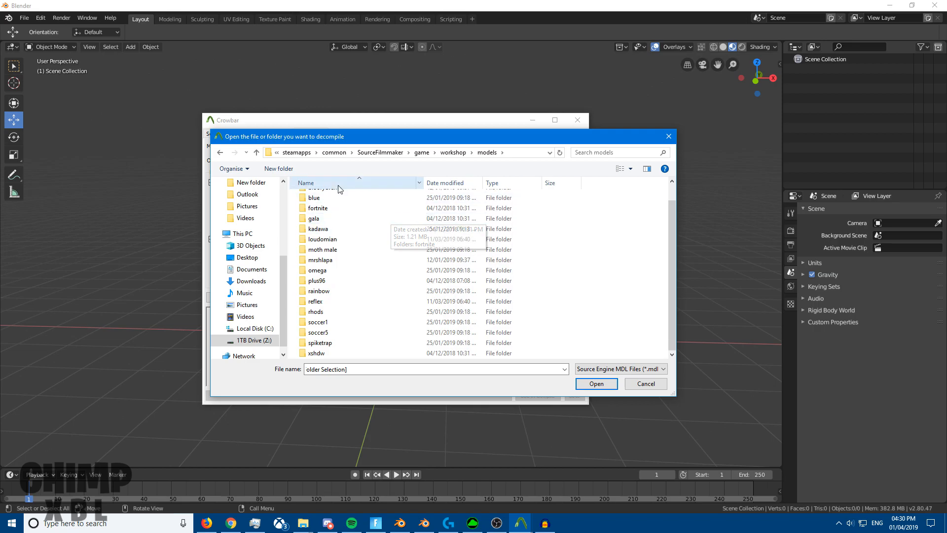
{"action": "double_click", "coordinate": [317, 281]}
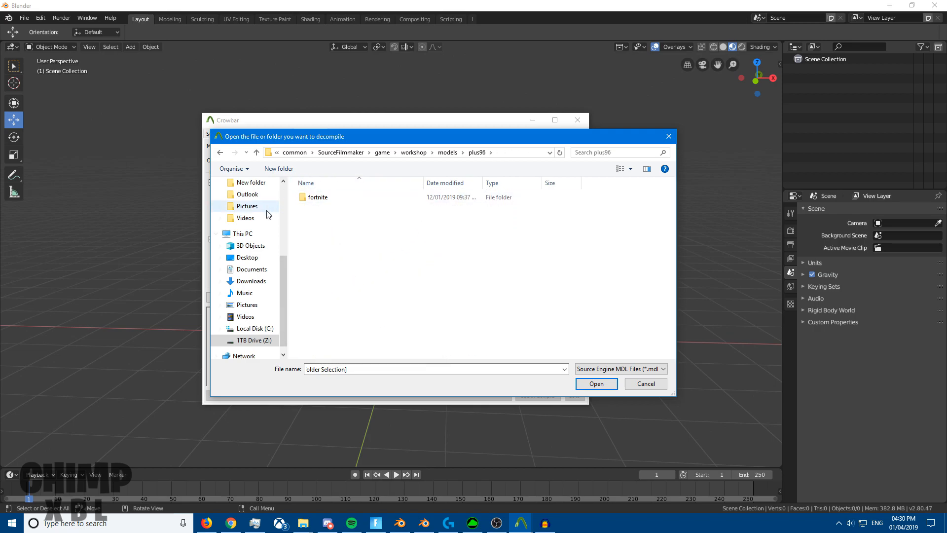
{"action": "left_click", "coordinate": [317, 197]}
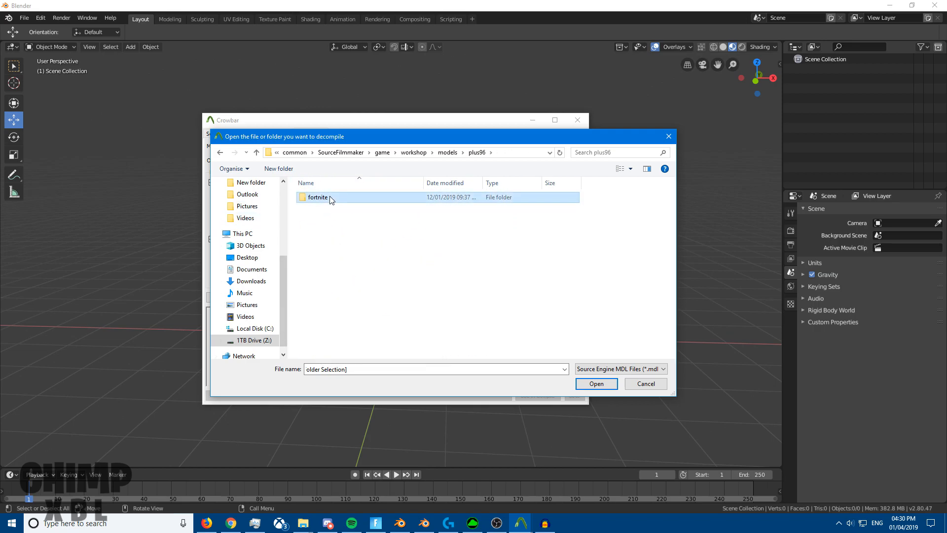
{"action": "double_click", "coordinate": [318, 197]}
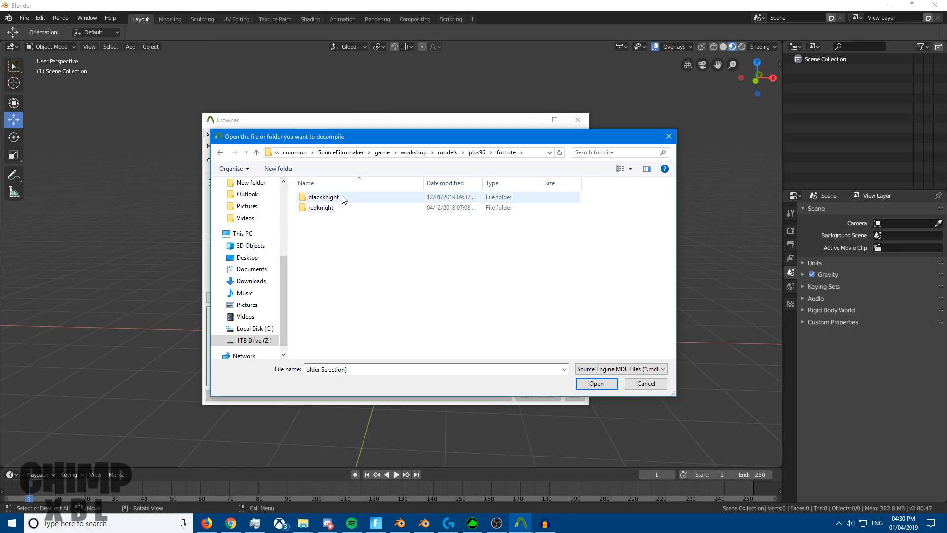
{"action": "left_click", "coordinate": [323, 197]}
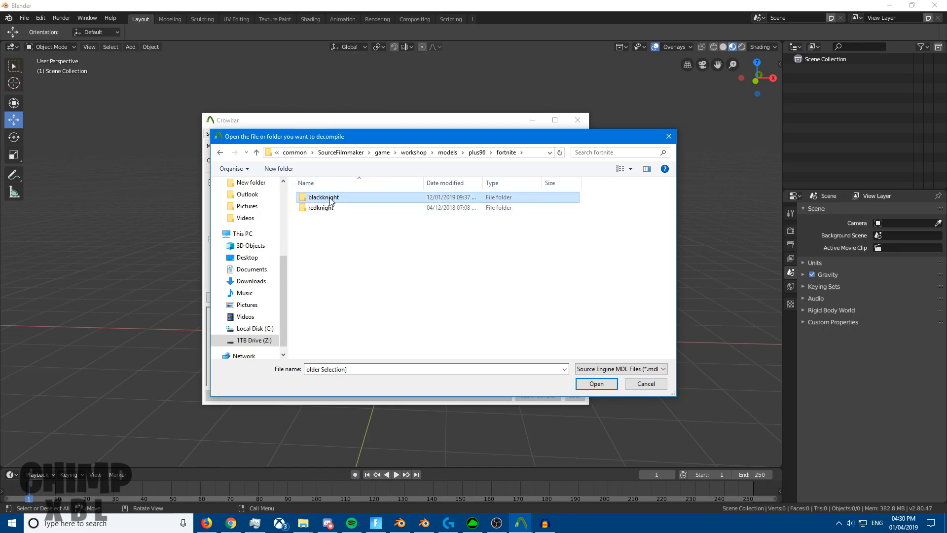
{"action": "double_click", "coordinate": [324, 197]}
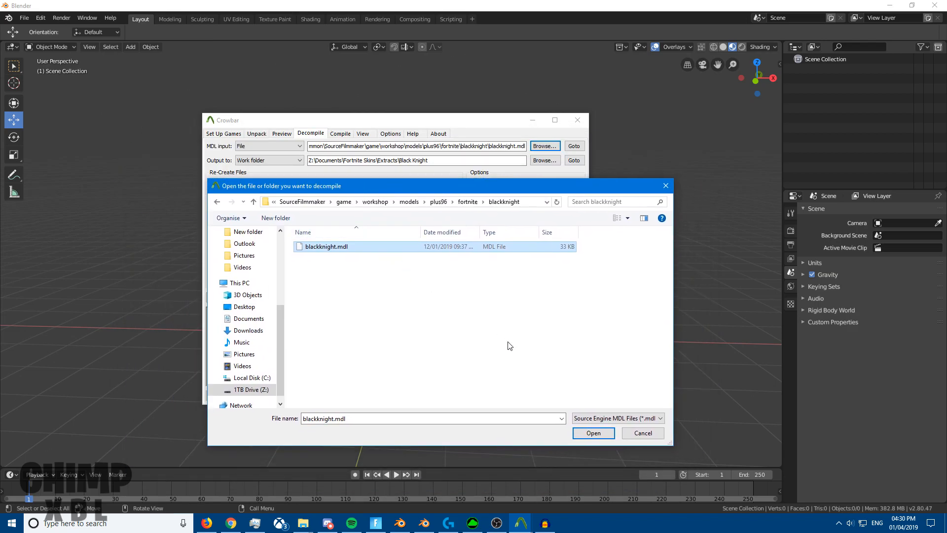
Step: Accept blackknight.mdl, keep the existing Black Knight output folder, and close Crowbar
{"action": "left_click", "coordinate": [593, 432]}
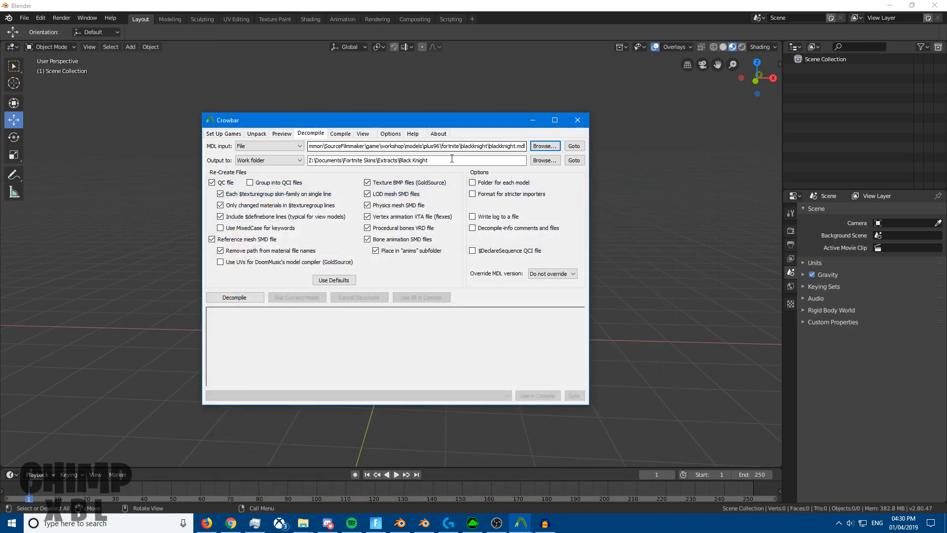
{"action": "left_click", "coordinate": [544, 160]}
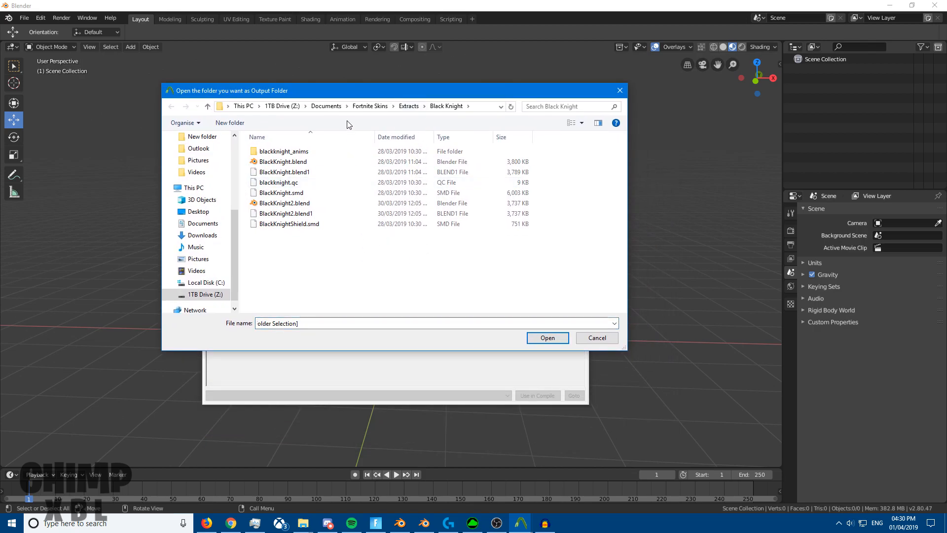
{"action": "mouse_move", "coordinate": [541, 294]}
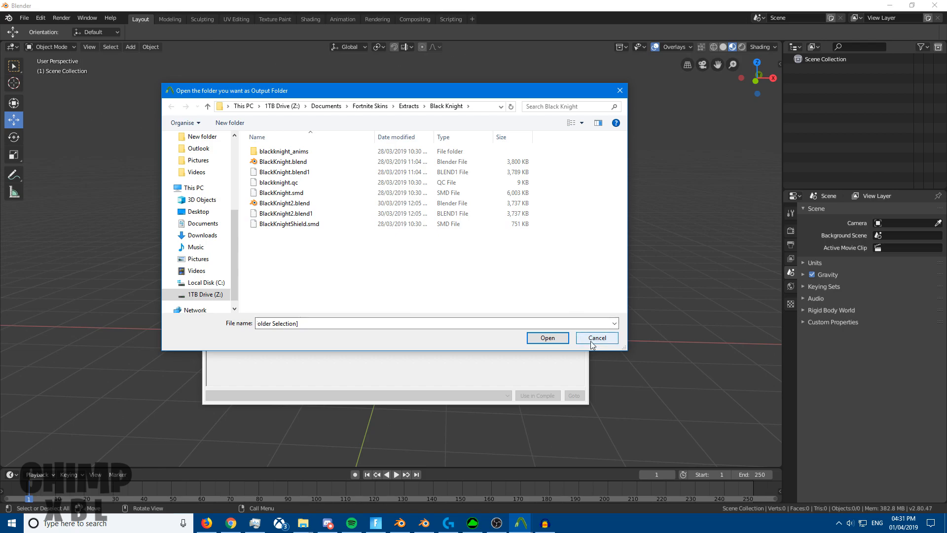
{"action": "left_click", "coordinate": [596, 338]}
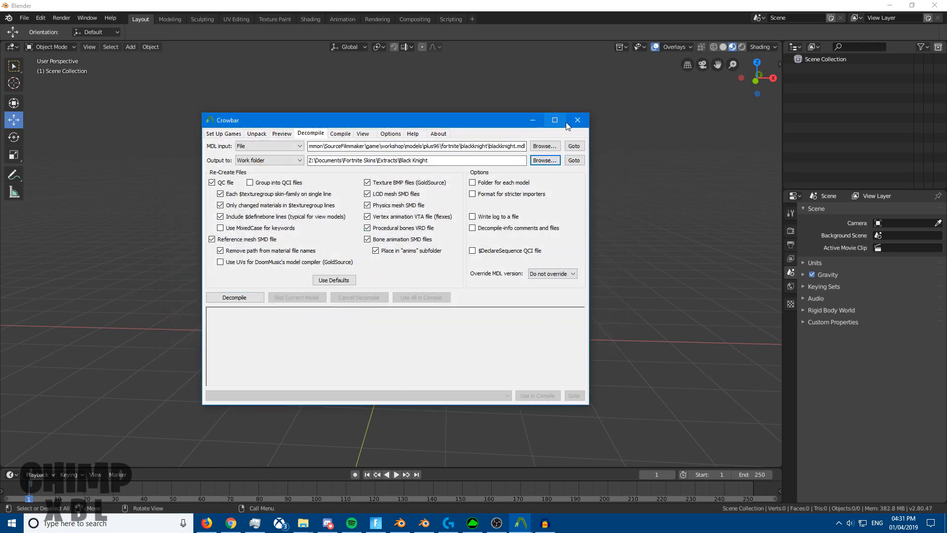
{"action": "left_click", "coordinate": [568, 523]}
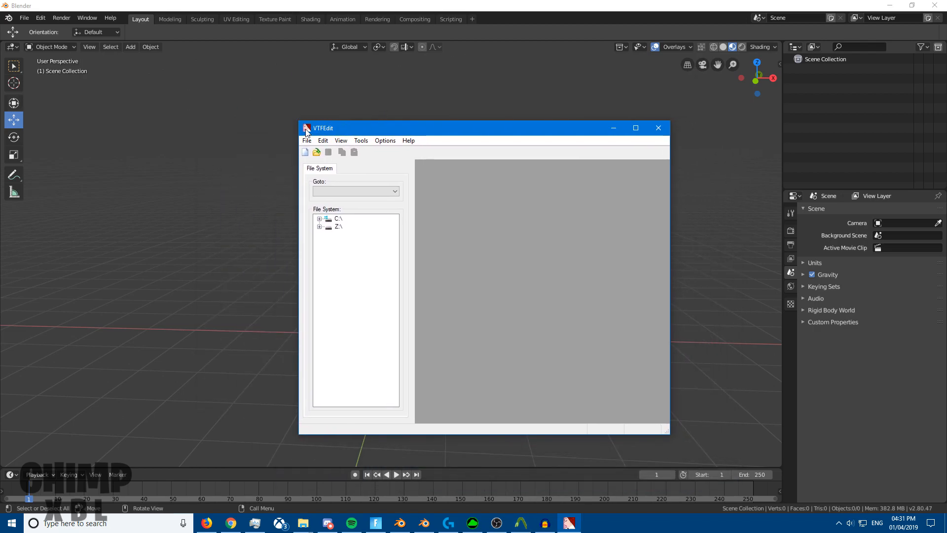
Step: Bring up VTFEdit's Open File dialog for supported texture files
{"action": "left_click", "coordinate": [307, 141]}
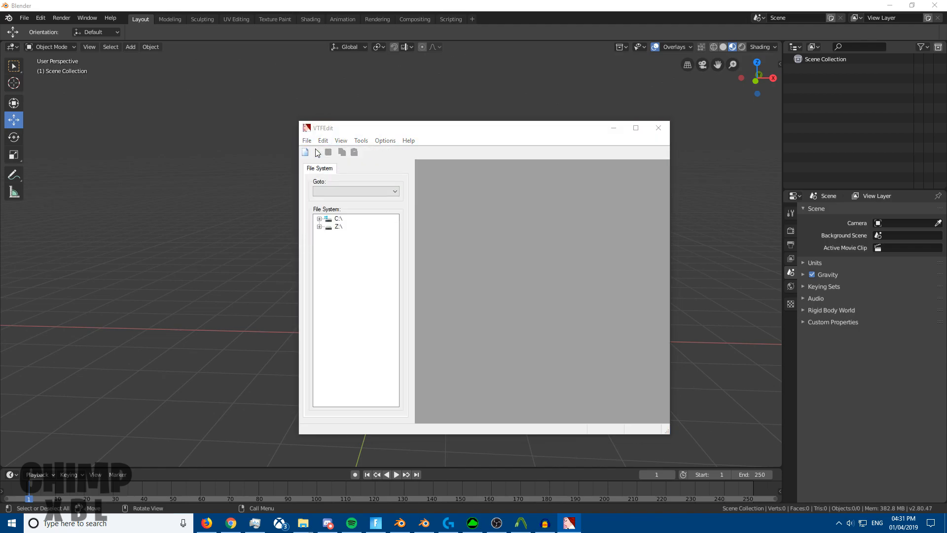
{"action": "left_click", "coordinate": [305, 151]}
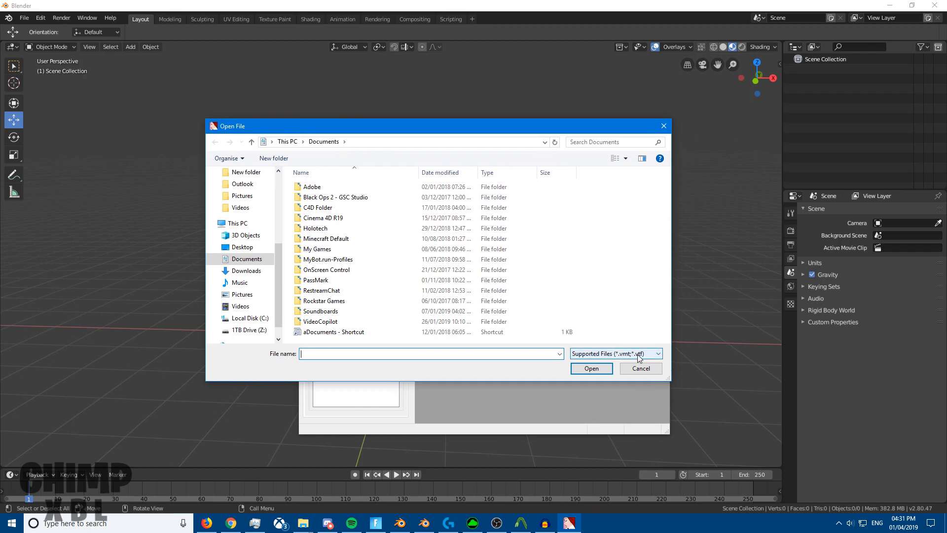
{"action": "mouse_move", "coordinate": [624, 361]}
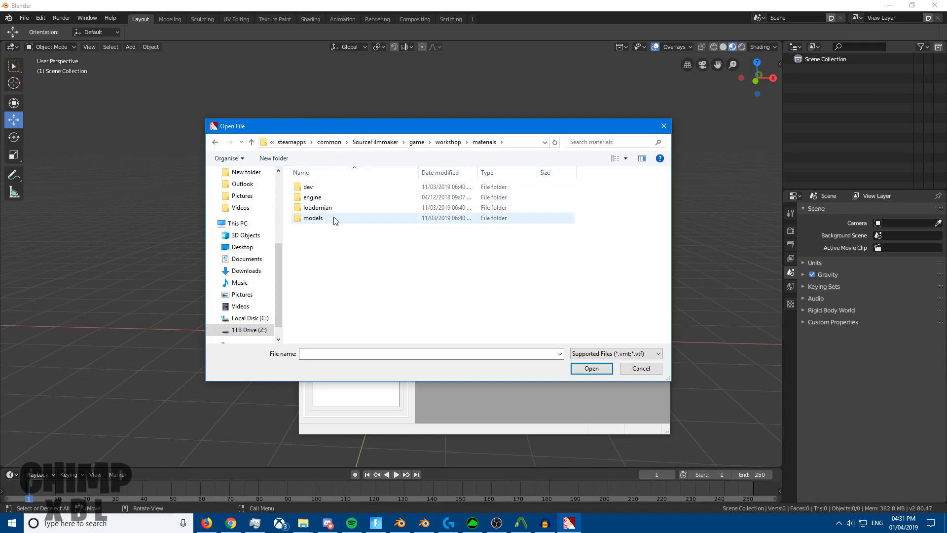
{"action": "double_click", "coordinate": [314, 218]}
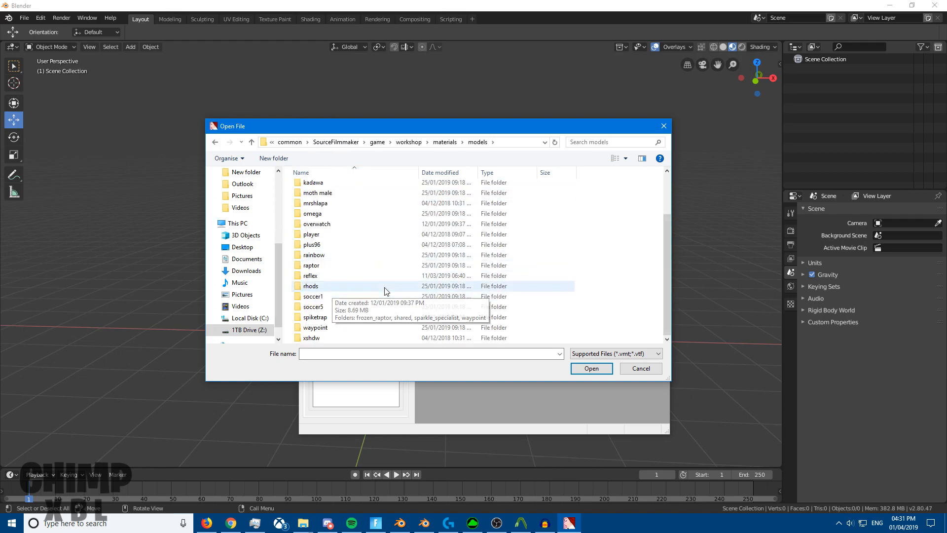
{"action": "double_click", "coordinate": [312, 244]}
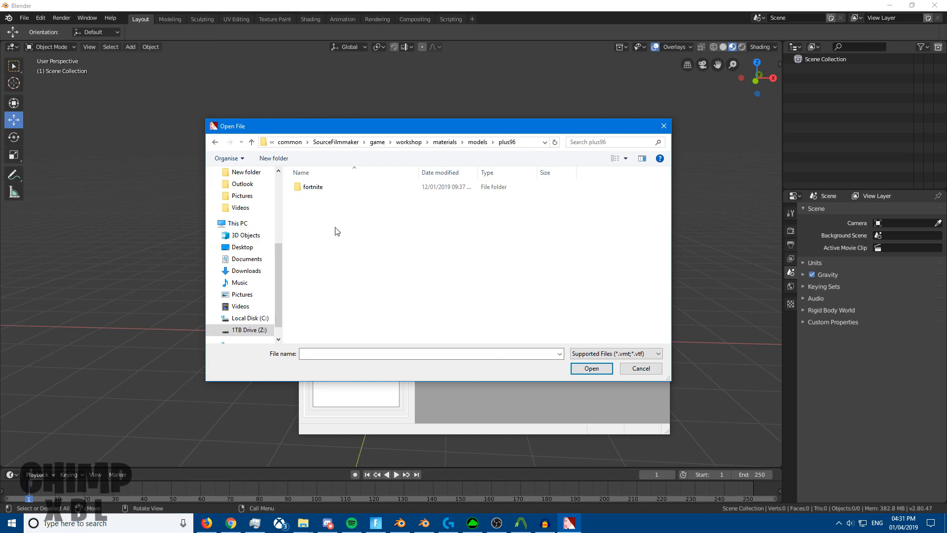
{"action": "double_click", "coordinate": [313, 186]}
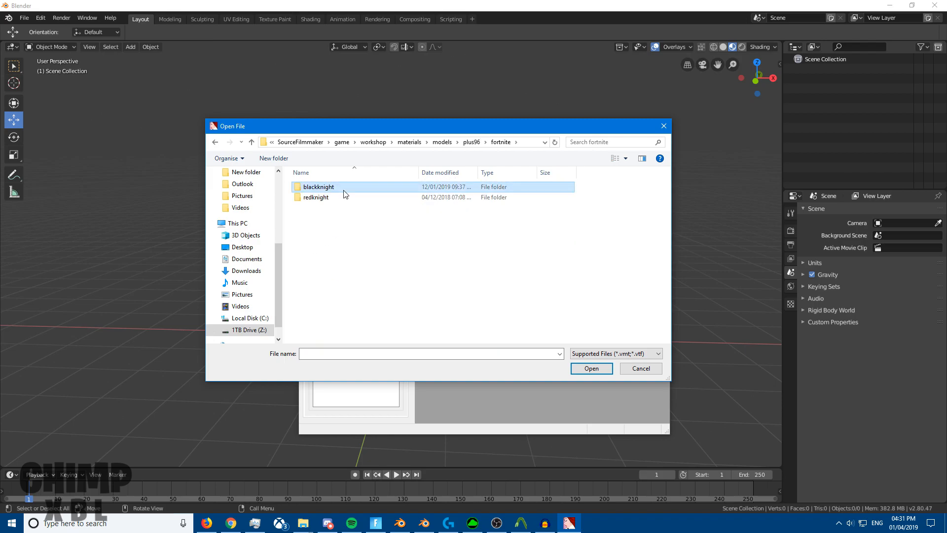
{"action": "double_click", "coordinate": [318, 186]}
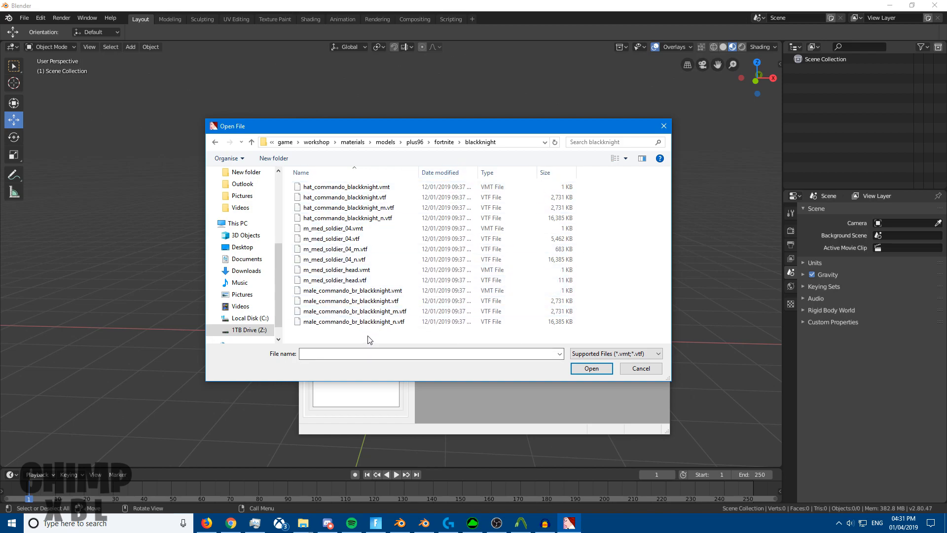
{"action": "left_click", "coordinate": [398, 142]}
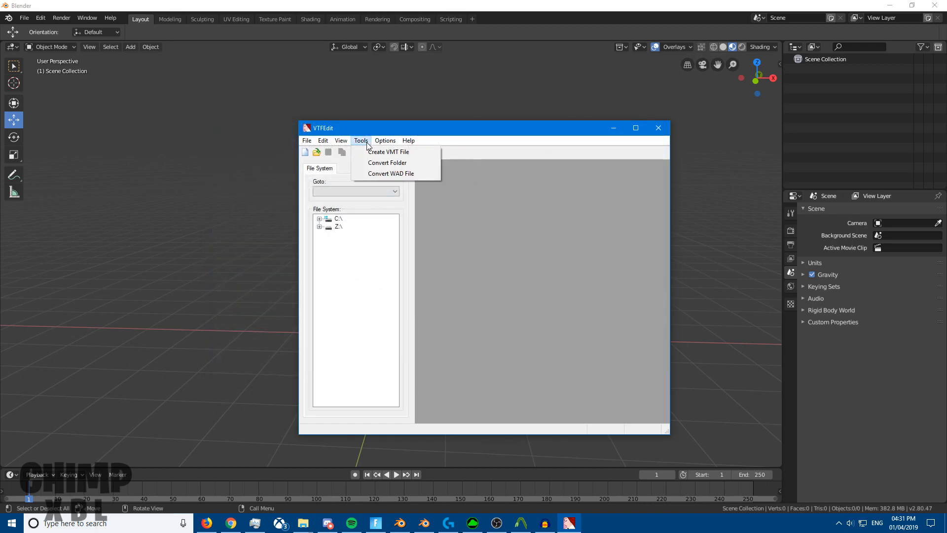
{"action": "mouse_move", "coordinate": [396, 173]}
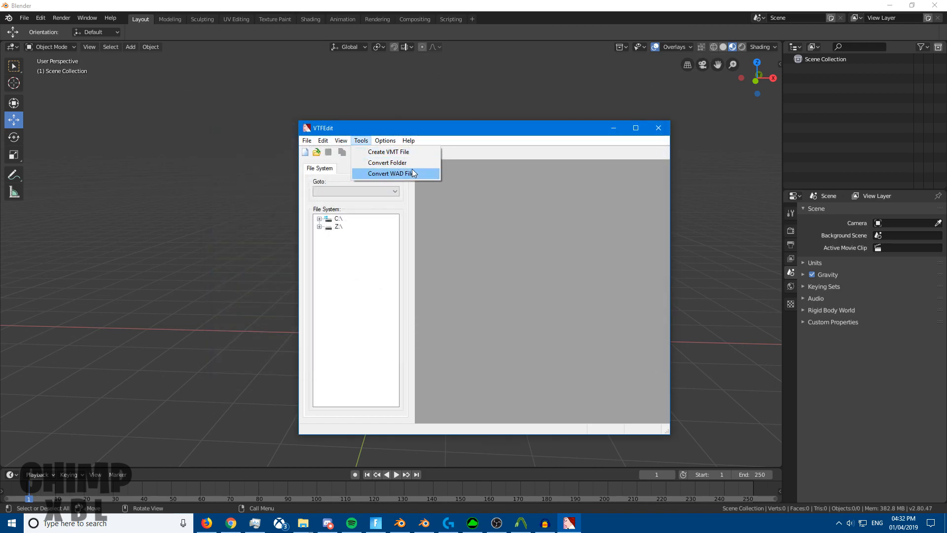
Step: In Convert Folder, set blackknight as the input folder and BlackKnight as output
{"action": "left_click", "coordinate": [391, 173]}
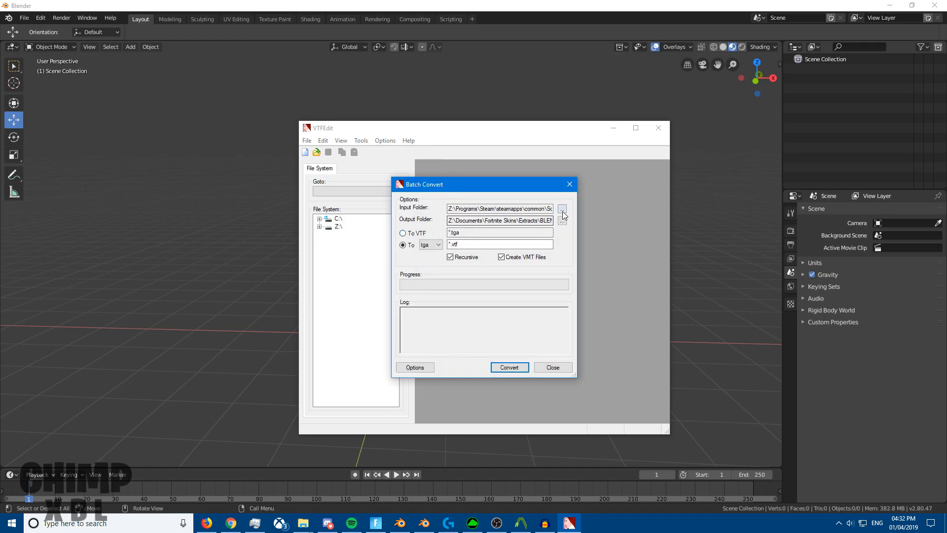
{"action": "left_click", "coordinate": [561, 208]}
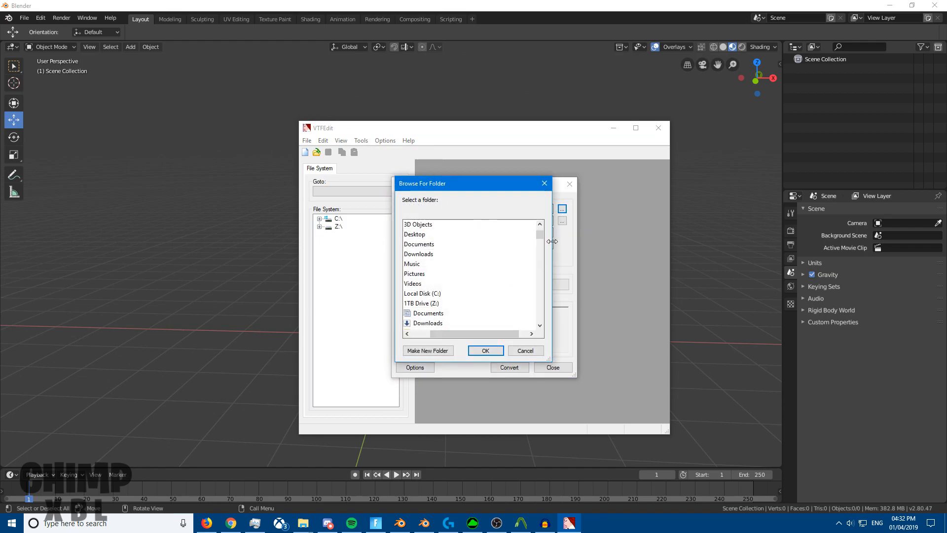
{"action": "scroll", "scroll_direction": "down", "scroll_amount": 3}
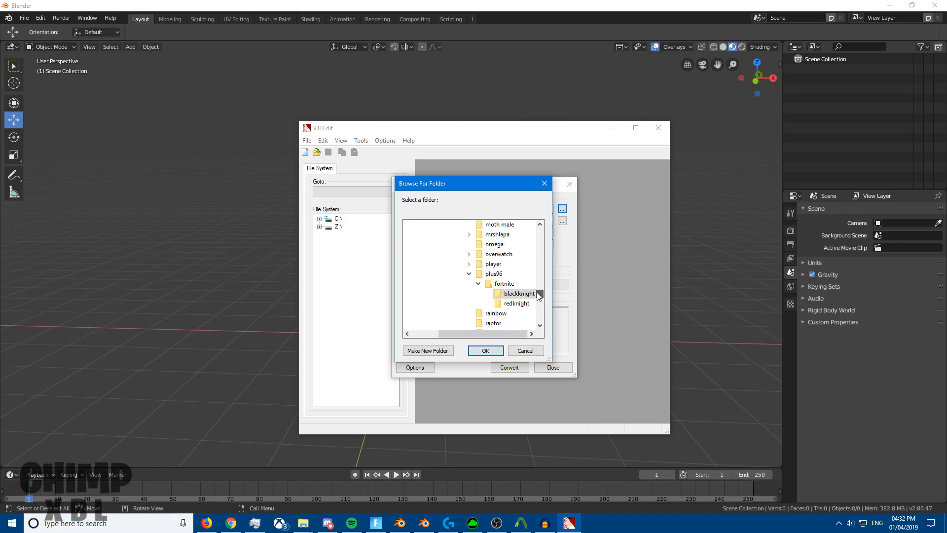
{"action": "left_click", "coordinate": [485, 351]}
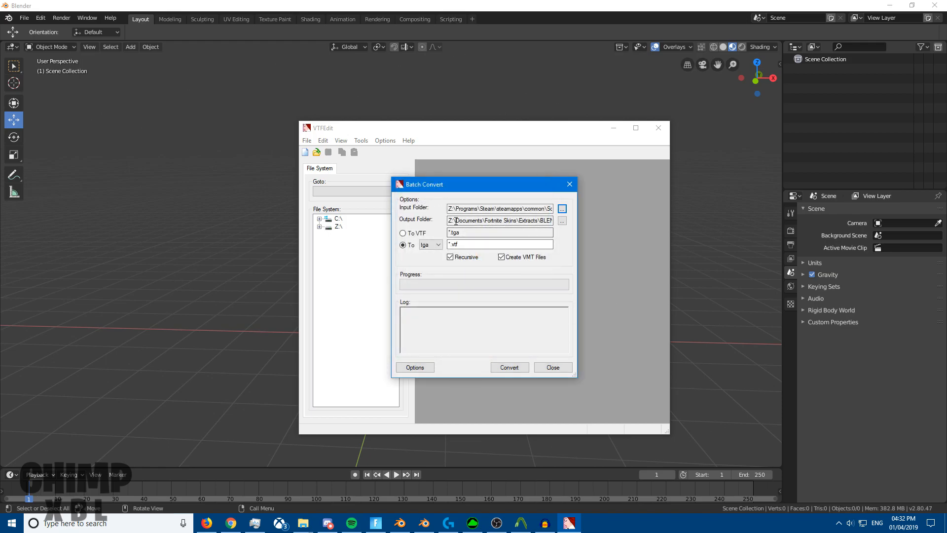
{"action": "left_click", "coordinate": [561, 208]}
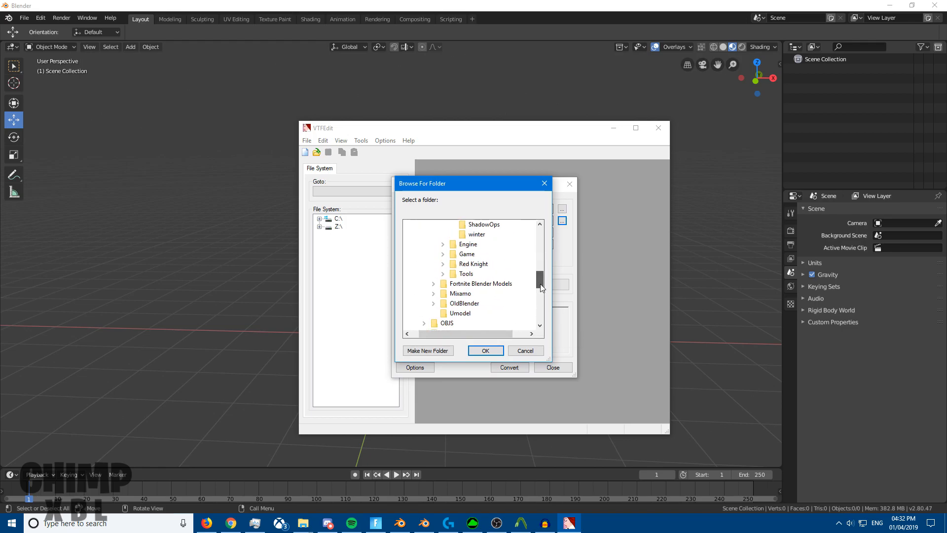
{"action": "left_click", "coordinate": [485, 350]}
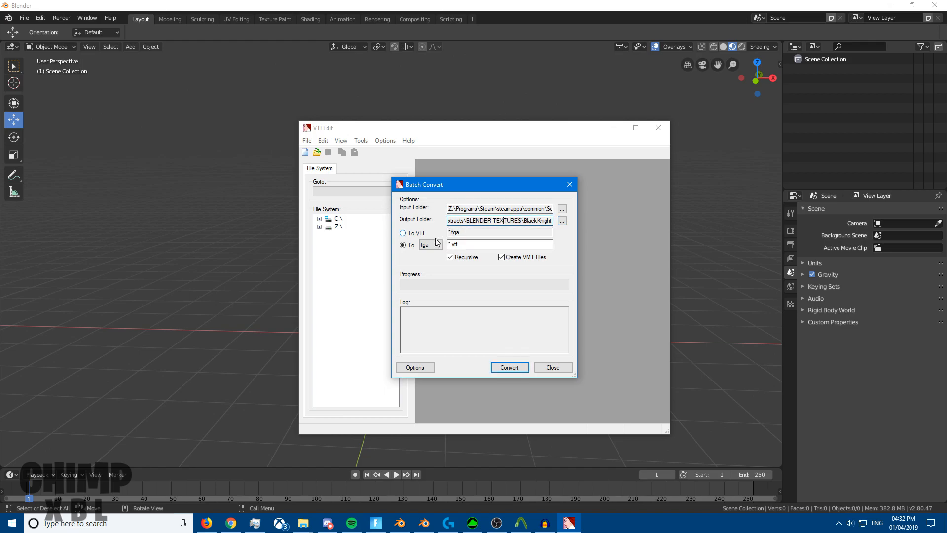
Step: Convert from VTF to tga format, then close the Batch Convert window
{"action": "left_click", "coordinate": [403, 245]}
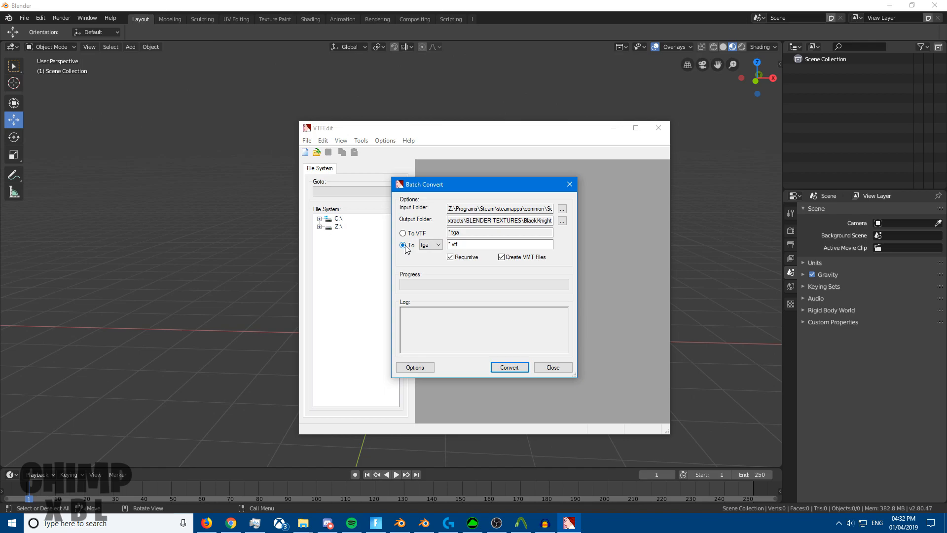
{"action": "left_click", "coordinate": [430, 244]}
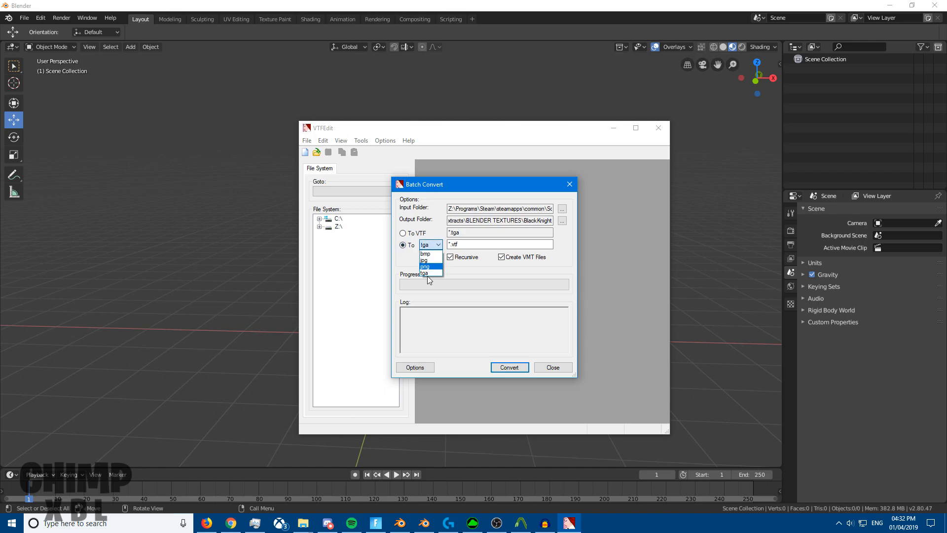
{"action": "left_click", "coordinate": [425, 273]}
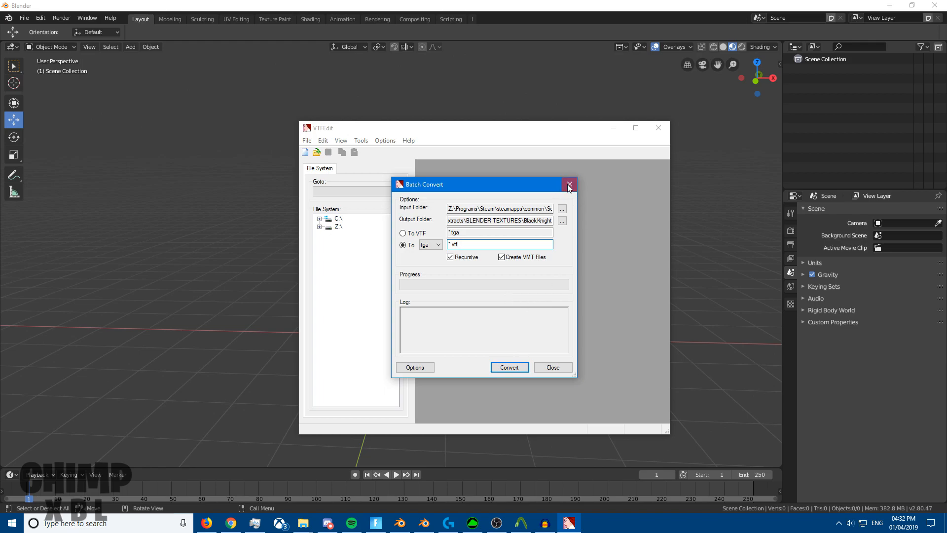
{"action": "left_click", "coordinate": [567, 184]}
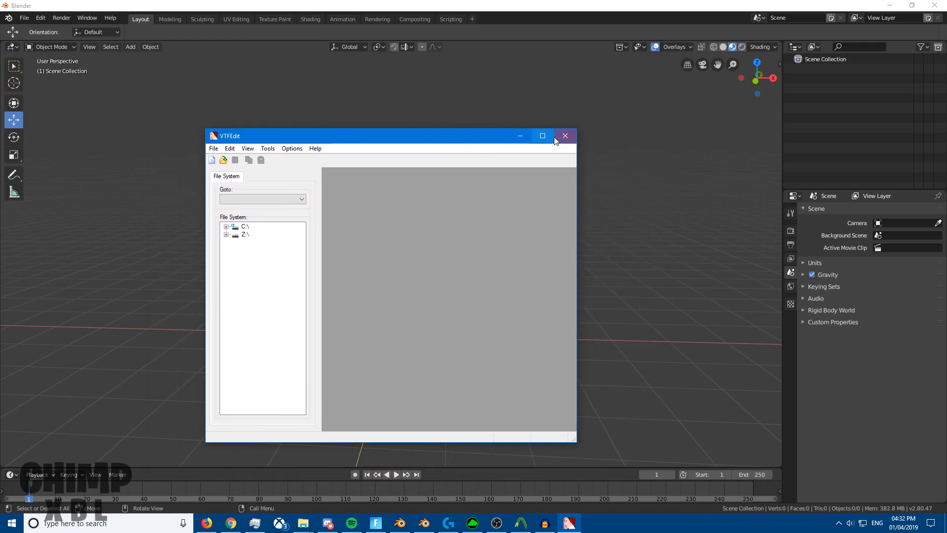
Step: Close VTFEdit and move the default cube back and forth along the Y axis
{"action": "left_click", "coordinate": [565, 136]}
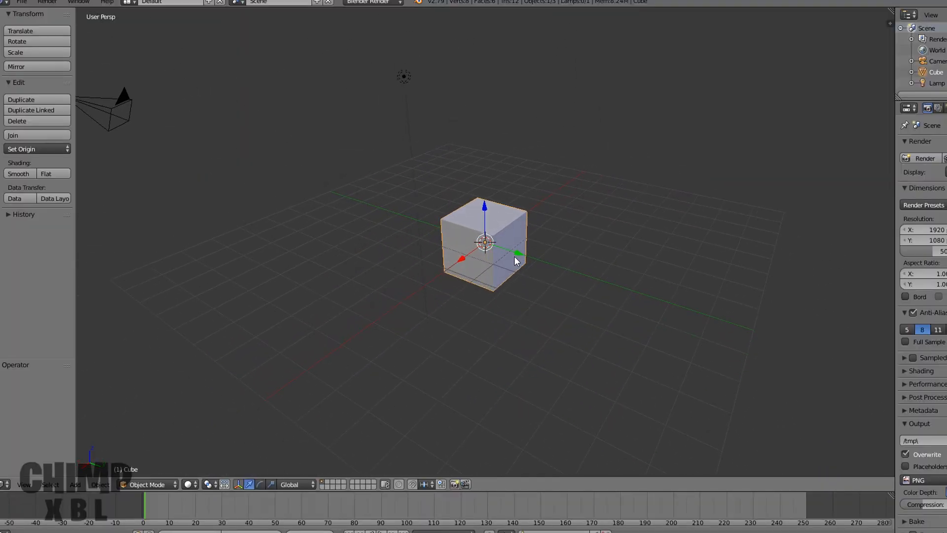
{"action": "left_click_drag", "start_coordinate": [484, 242], "coordinate": [504, 248]}
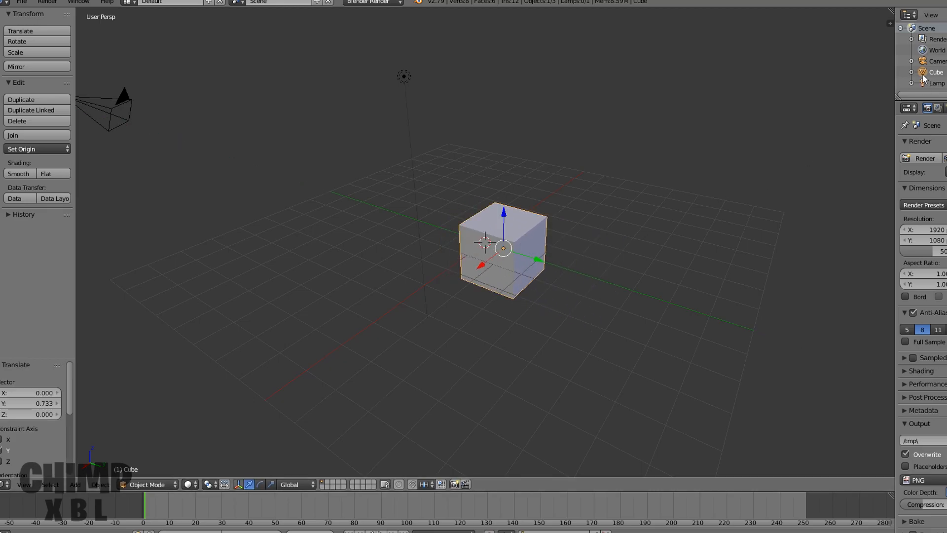
{"action": "mouse_move", "coordinate": [537, 267]}
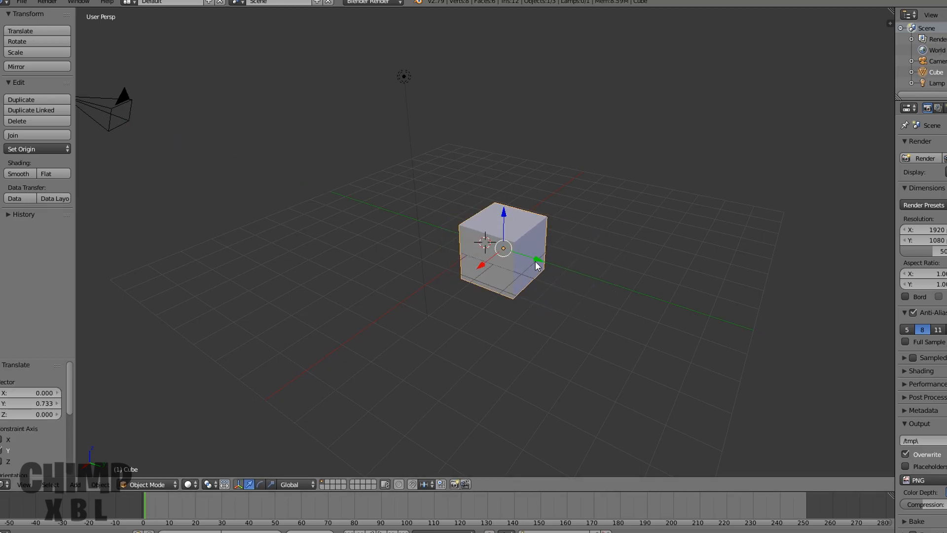
{"action": "left_click_drag", "start_coordinate": [537, 263], "coordinate": [480, 242]}
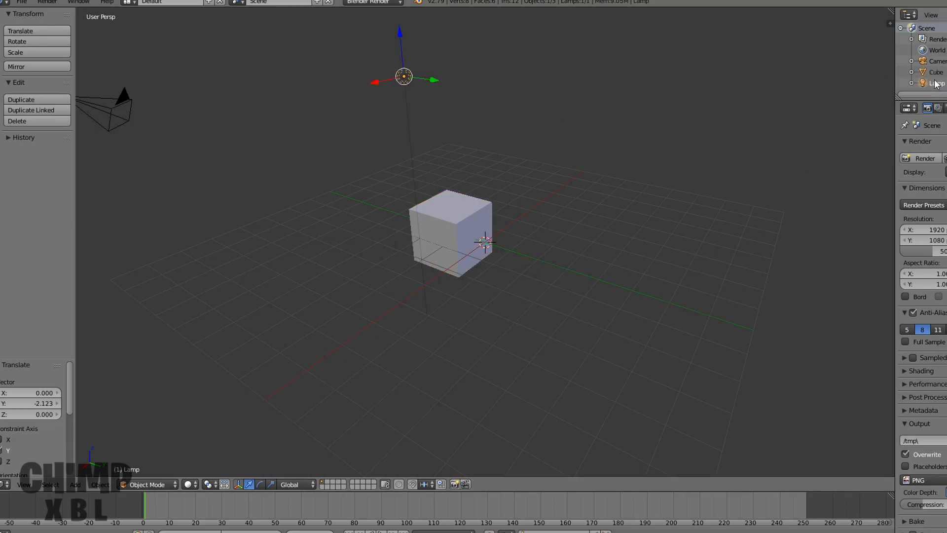
Step: Import blackknight.qc from the recent Black Knight folder as a Source Engine model
{"action": "left_click", "coordinate": [22, 2]}
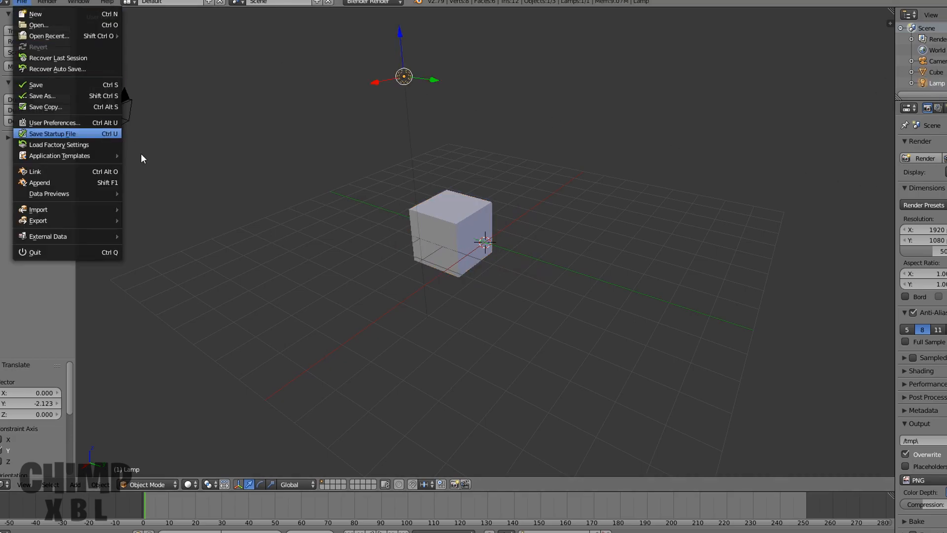
{"action": "mouse_move", "coordinate": [38, 209]}
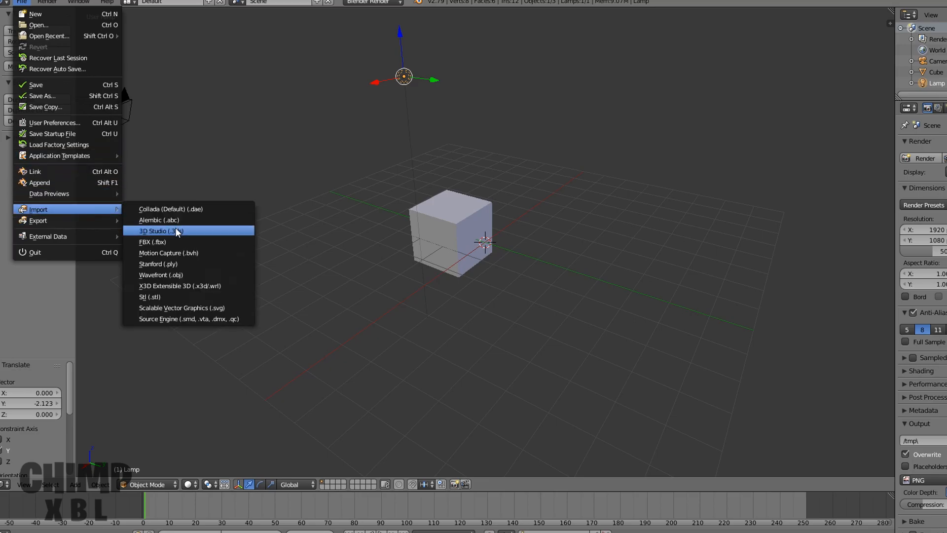
{"action": "mouse_move", "coordinate": [189, 318]}
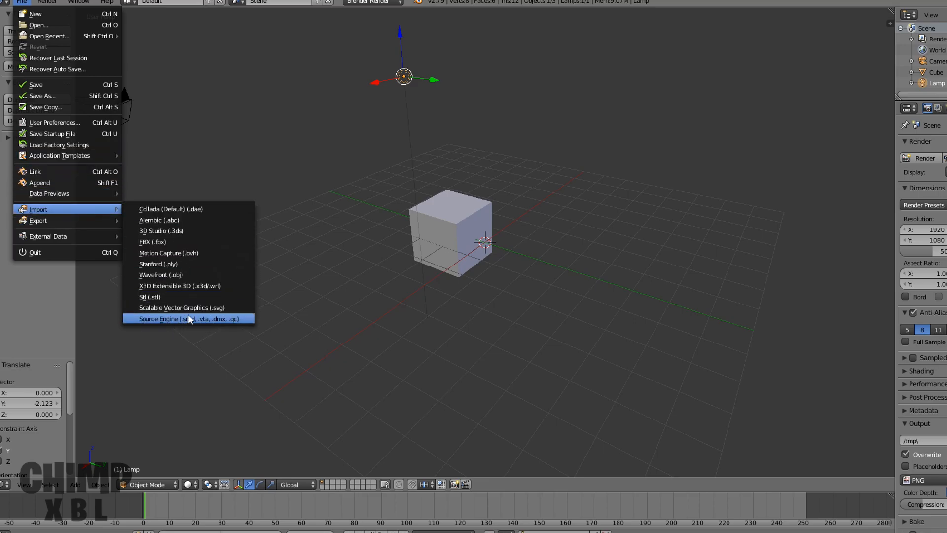
{"action": "left_click", "coordinate": [169, 319]}
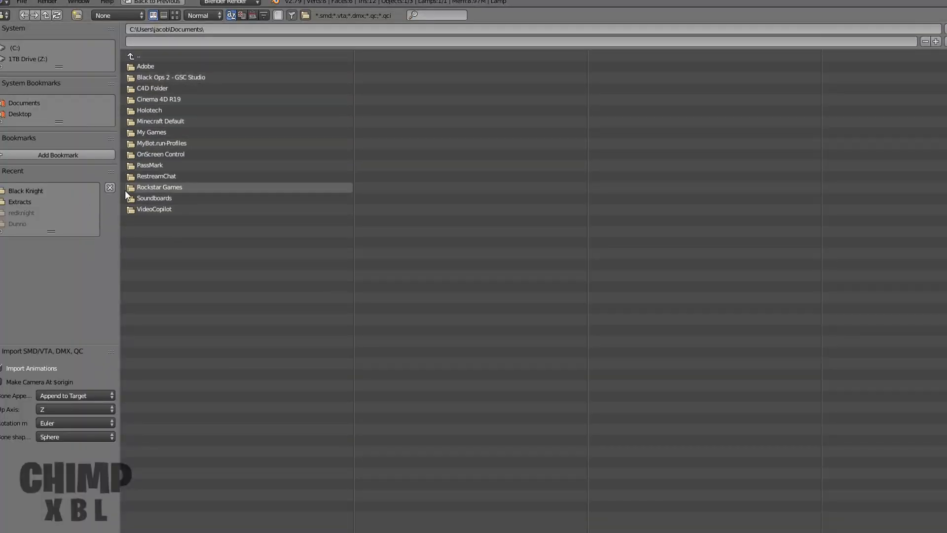
{"action": "mouse_move", "coordinate": [25, 190]}
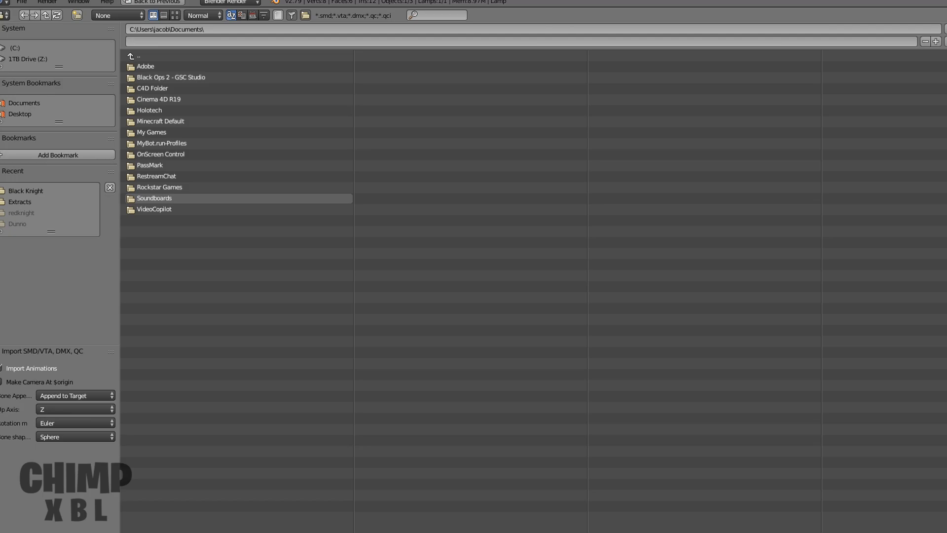
{"action": "left_click", "coordinate": [169, 29]}
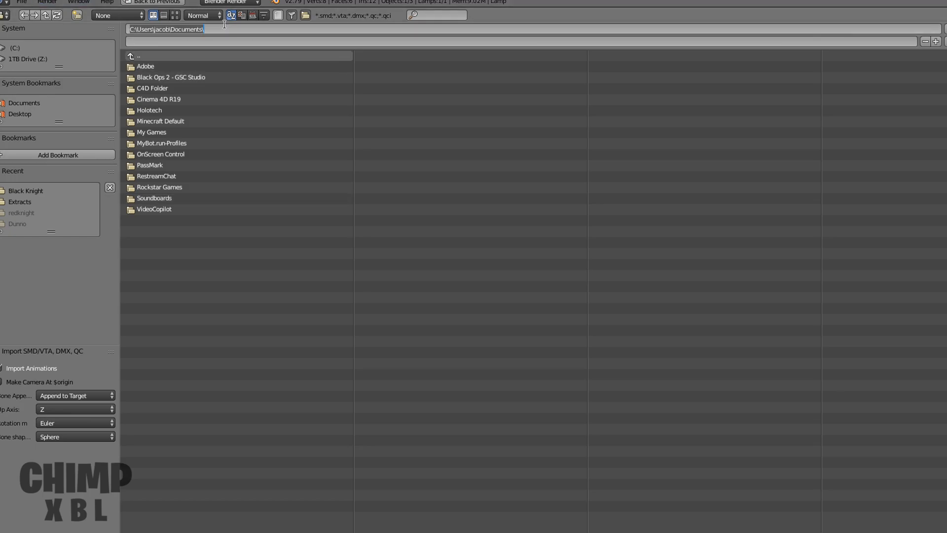
{"action": "left_click", "coordinate": [25, 191]}
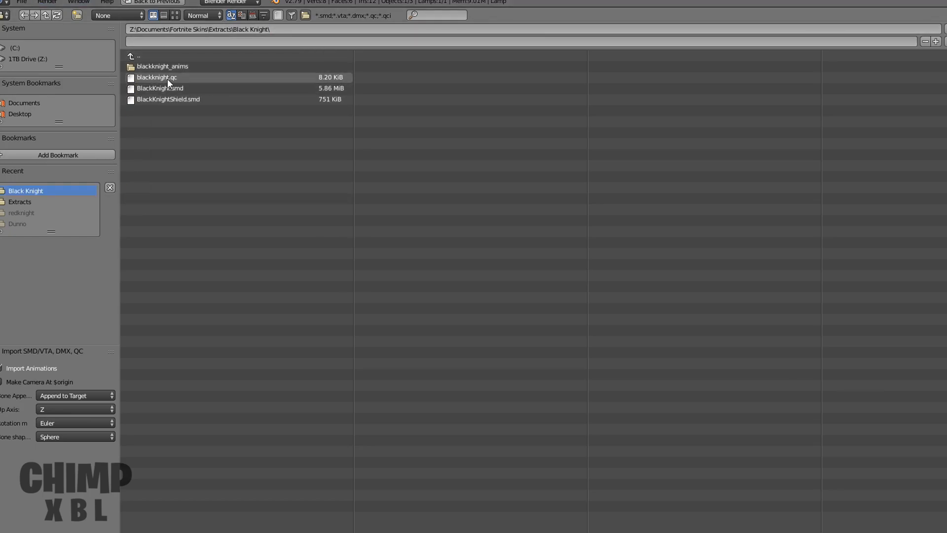
{"action": "left_click", "coordinate": [157, 77]}
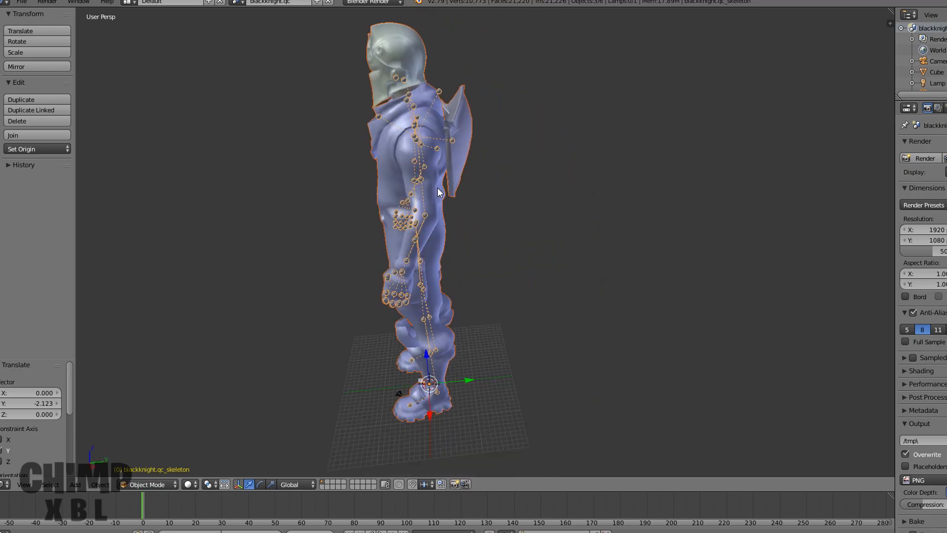
Step: Orbit the imported knight, then quit Blender 2.79 without saving
{"action": "left_click_drag", "start_coordinate": [439, 192], "coordinate": [489, 194]}
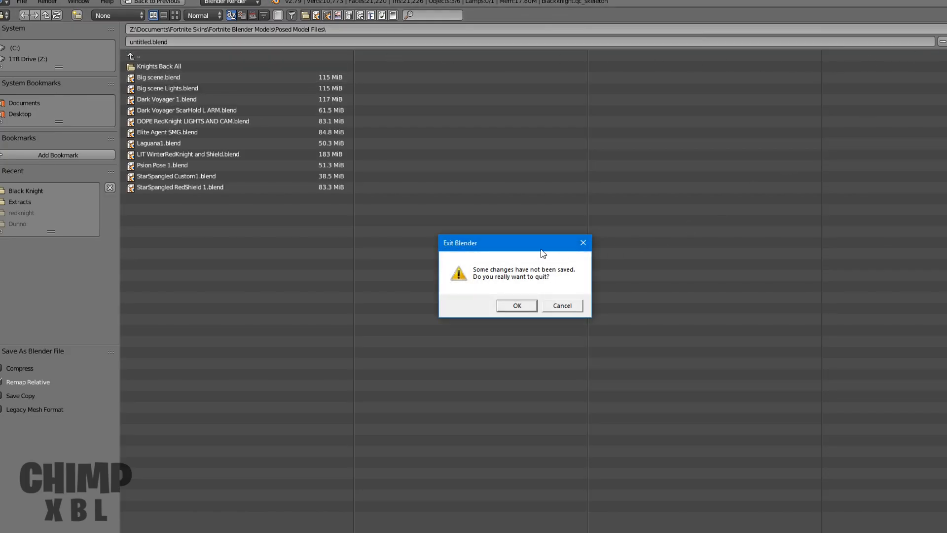
{"action": "left_click", "coordinate": [516, 305]}
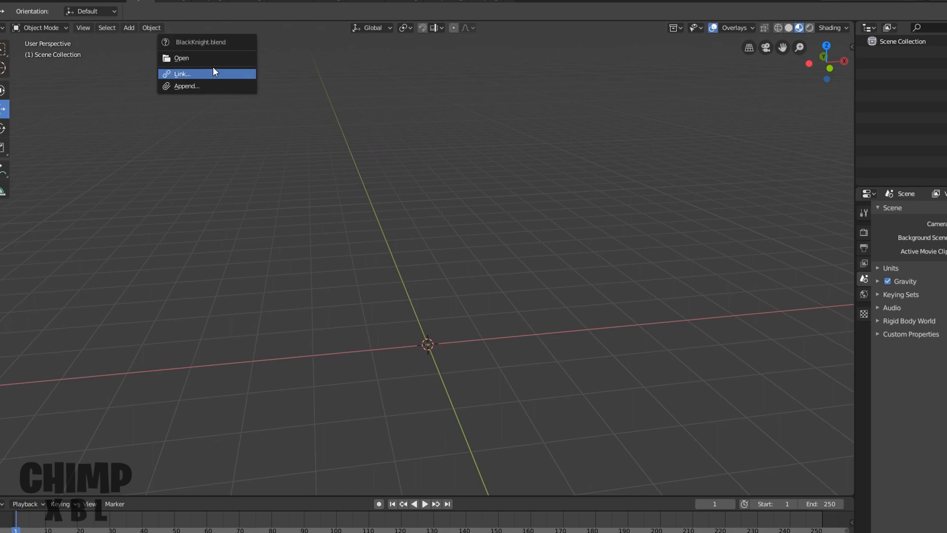
{"action": "mouse_move", "coordinate": [201, 58]}
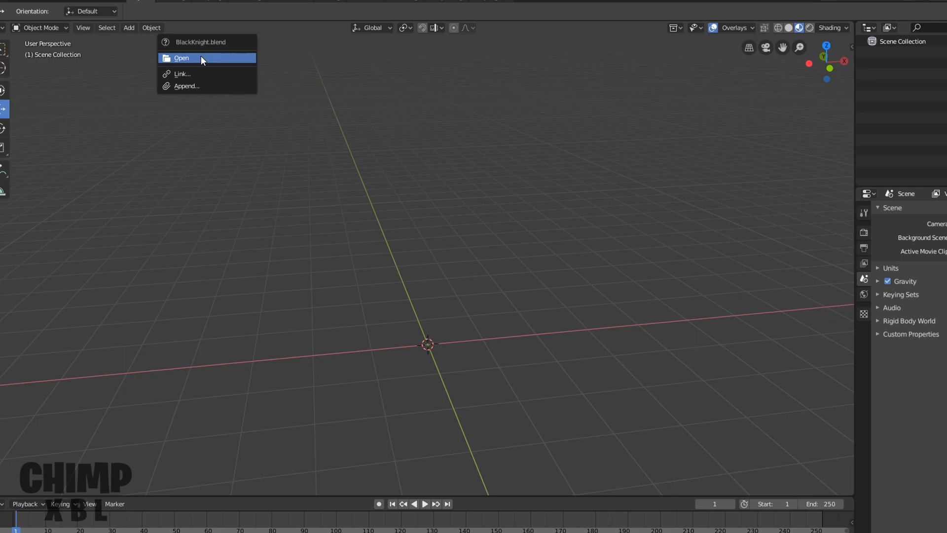
Step: Open BlackKnight.blend from the recent files list
{"action": "left_click", "coordinate": [181, 59]}
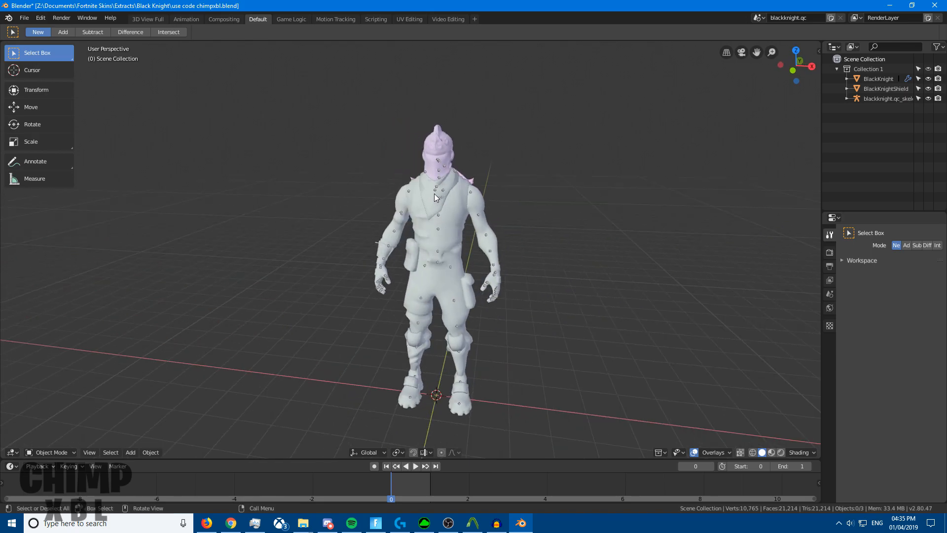
{"action": "mouse_move", "coordinate": [368, 80]}
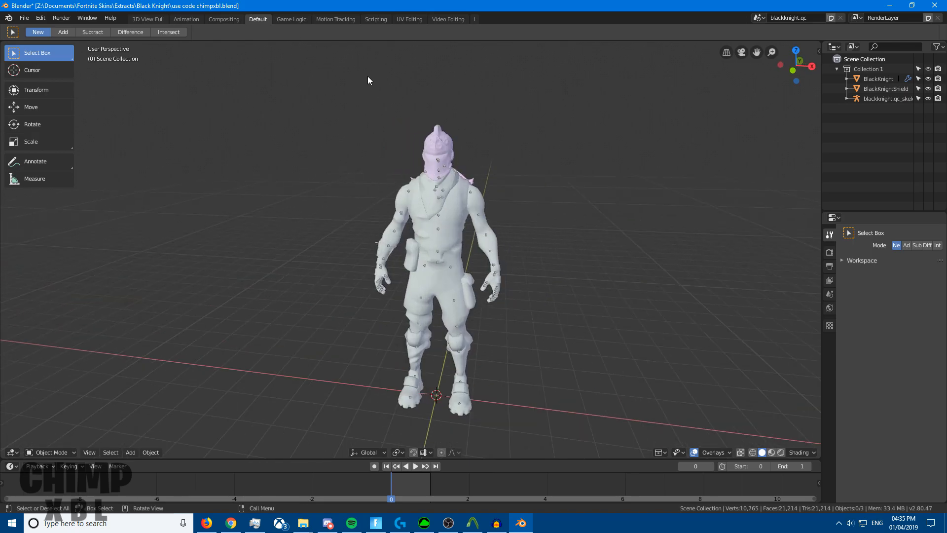
{"action": "mouse_move", "coordinate": [293, 35]}
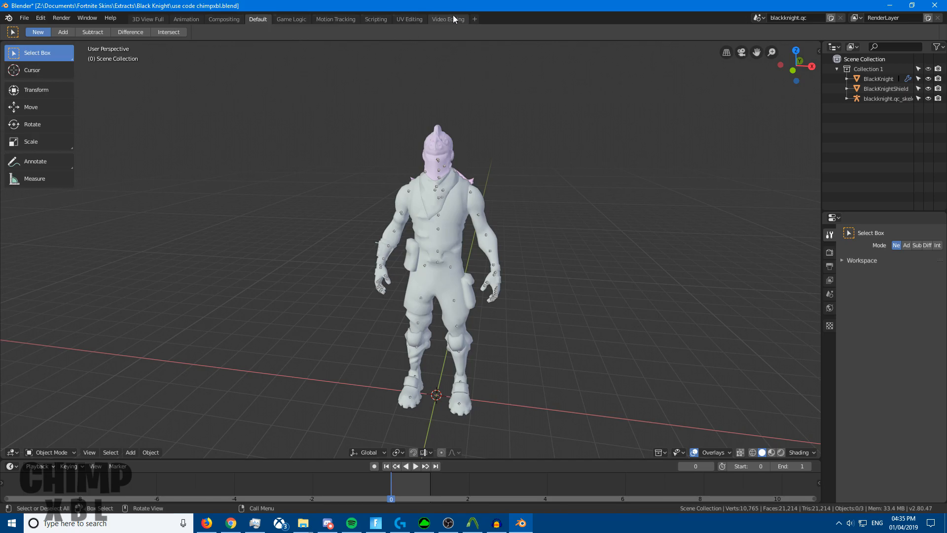
Step: In Shading, select BlackKnight, enable Use Nodes, and switch to M_Med_Soldier_04
{"action": "left_click", "coordinate": [475, 19]}
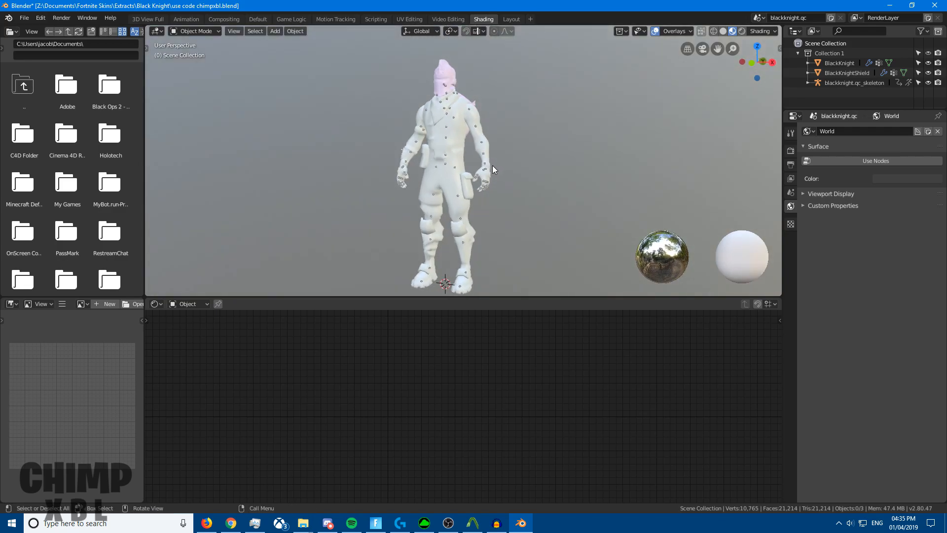
{"action": "left_click_drag", "start_coordinate": [492, 169], "coordinate": [444, 166]}
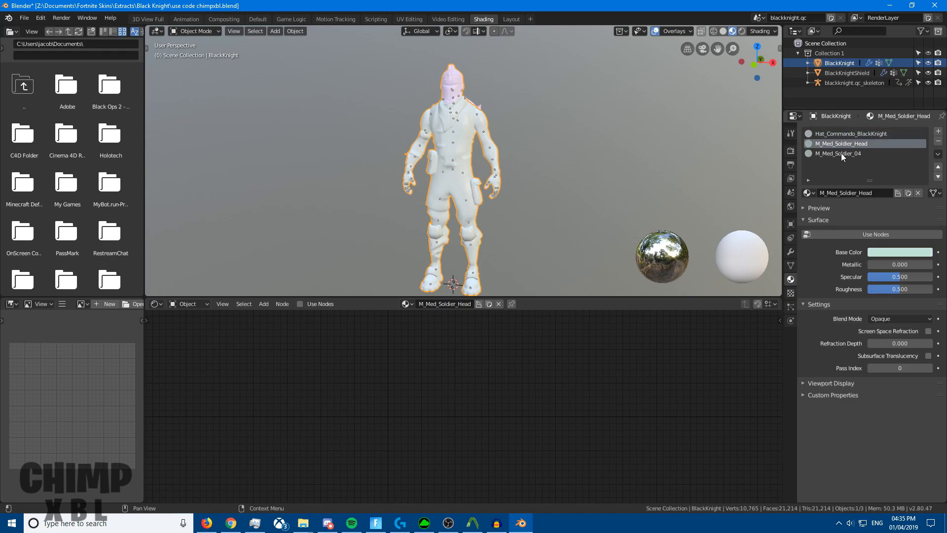
{"action": "left_click", "coordinate": [850, 134]}
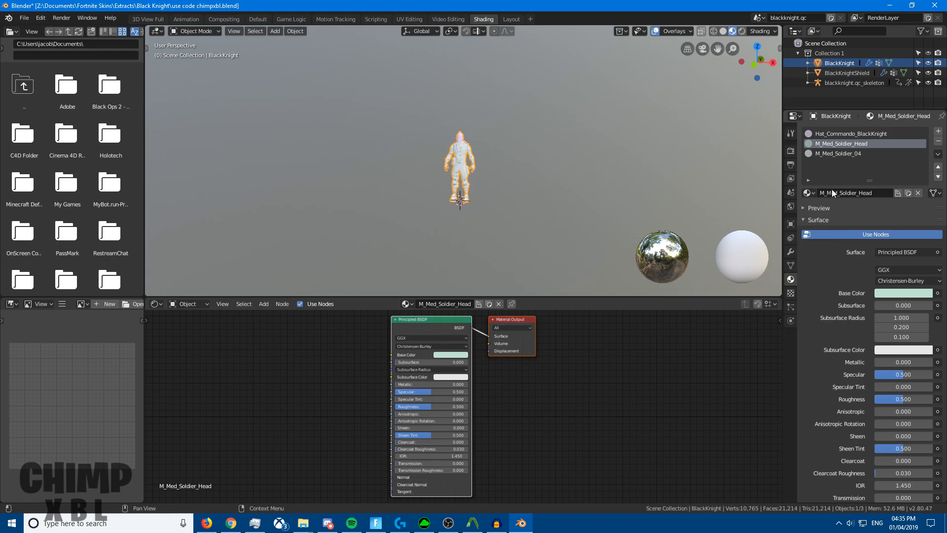
{"action": "left_click", "coordinate": [845, 154]}
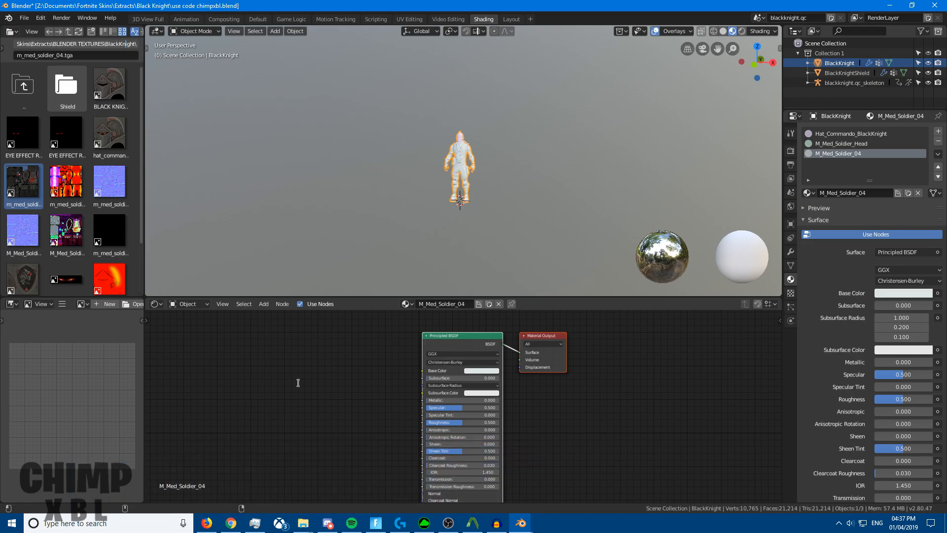
Step: Open the BlackKnight textures folder in File Explorer
{"action": "left_click", "coordinate": [302, 523]}
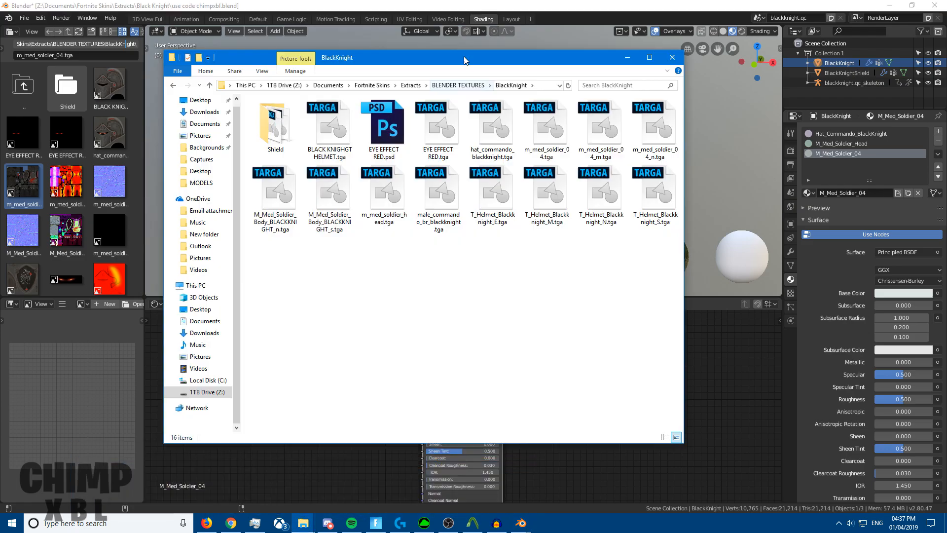
Step: Move the Explorer window left to inspect the BlackKnight .tga files
{"action": "left_click_drag", "start_coordinate": [463, 60], "coordinate": [428, 81]}
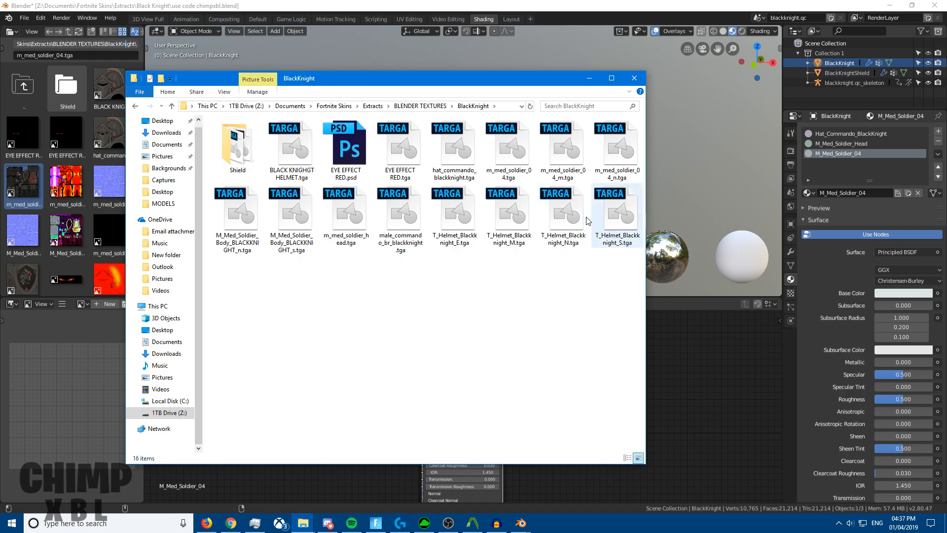
{"action": "left_click", "coordinate": [400, 215]}
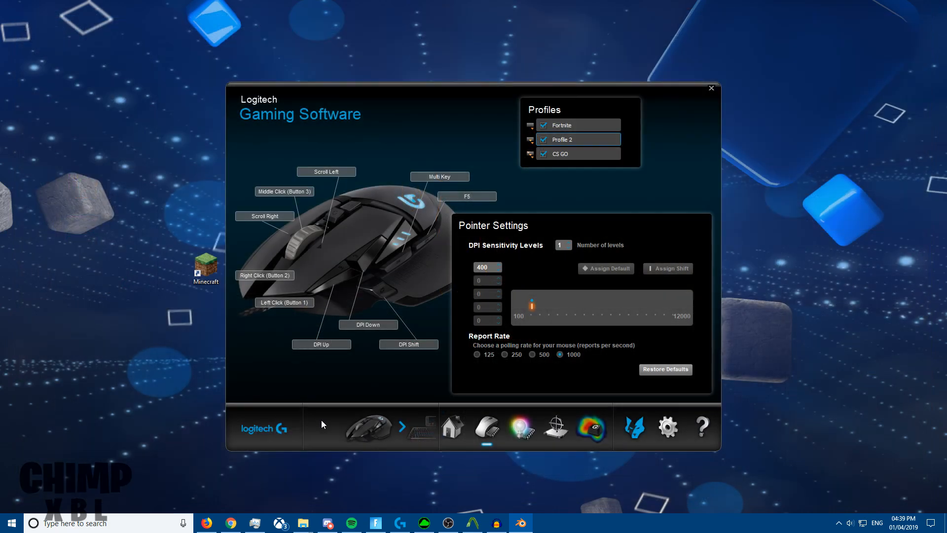
{"action": "mouse_move", "coordinate": [710, 108]}
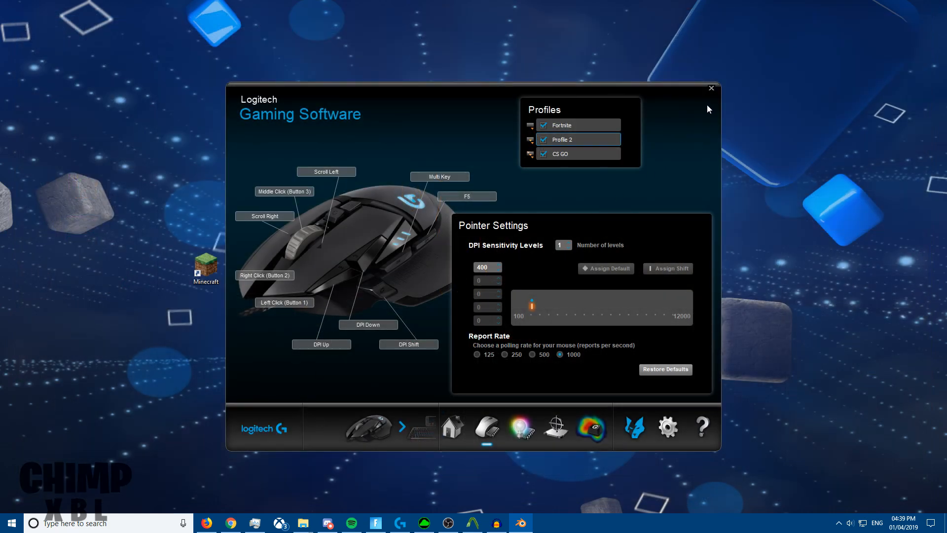
Step: Close Logitech Gaming Software
{"action": "left_click", "coordinate": [710, 87]}
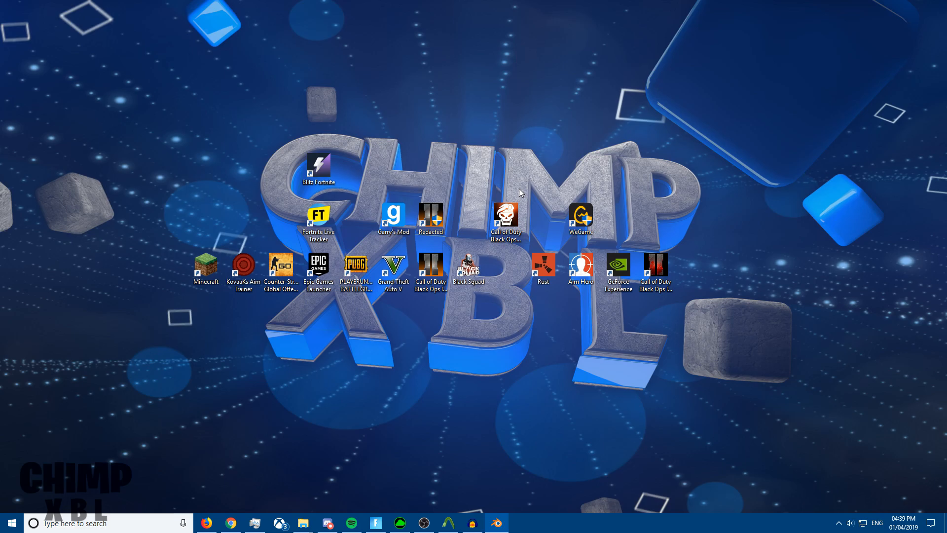
{"action": "mouse_move", "coordinate": [284, 322]}
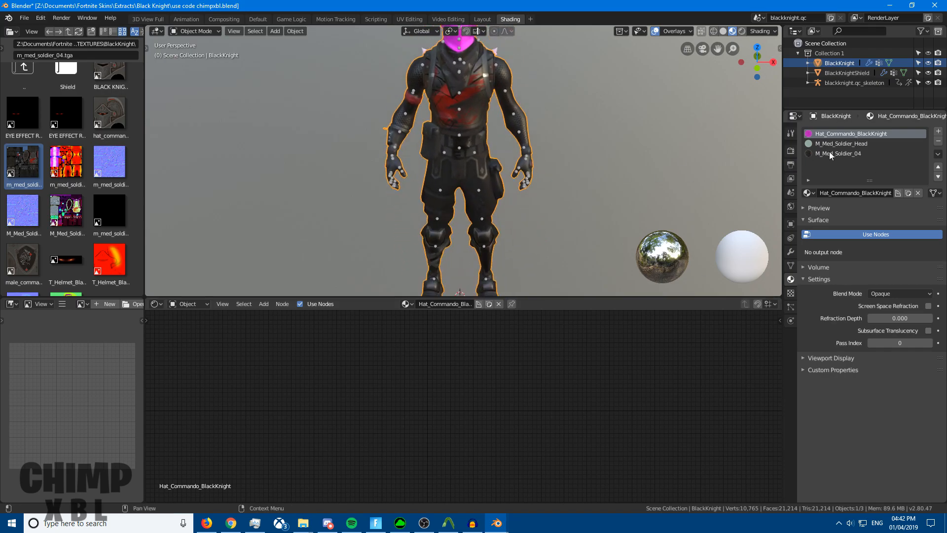
Step: Add the m_med_soldier_04_m and body normal textures to M_Med_Soldier_04's nodes
{"action": "left_click", "coordinate": [842, 154]}
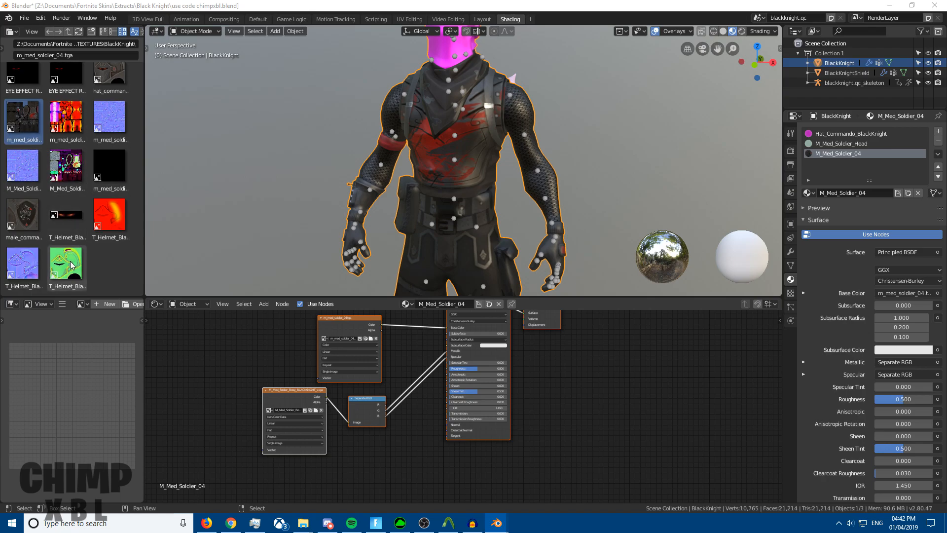
{"action": "left_click", "coordinate": [66, 119]}
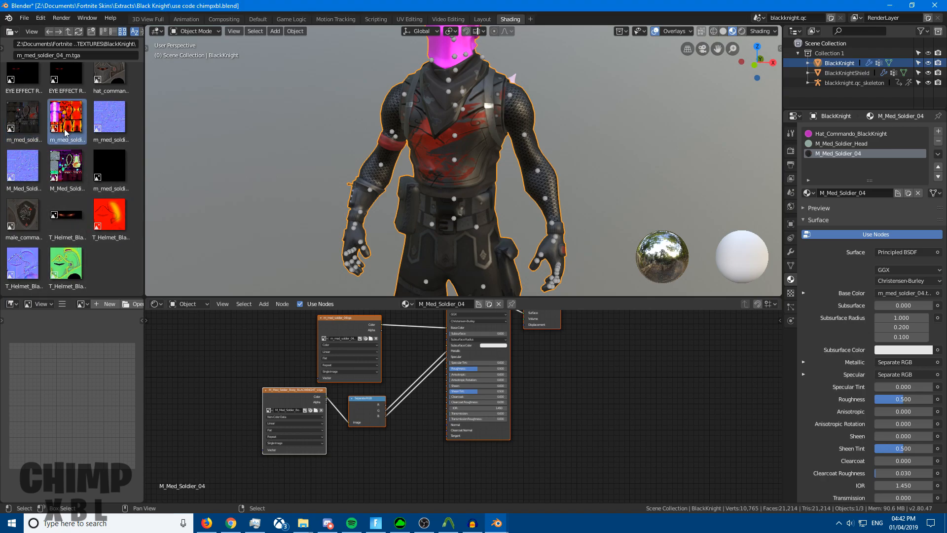
{"action": "left_click", "coordinate": [23, 165]}
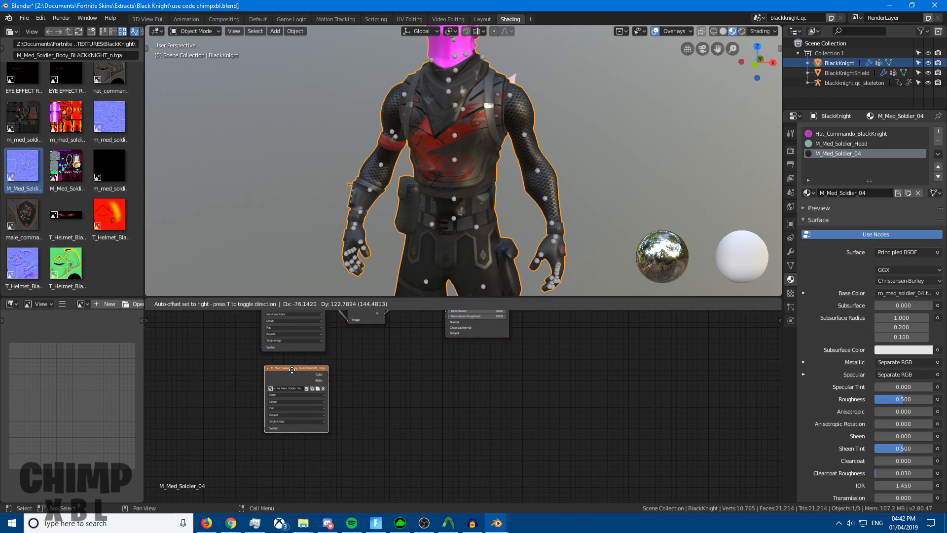
{"action": "left_click", "coordinate": [296, 395]}
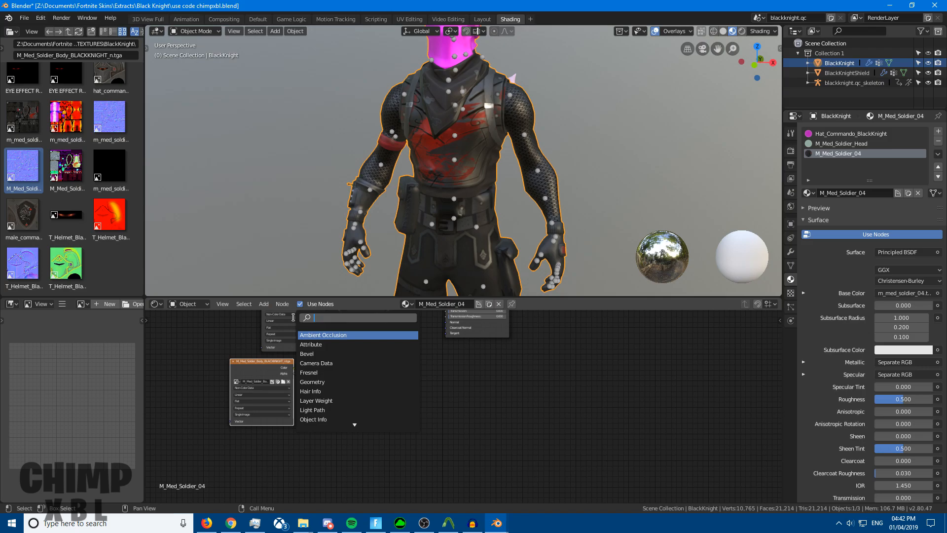
Step: Add an RGB Curves node fed by the body normal texture's colour
{"action": "type", "text": "rgb"}
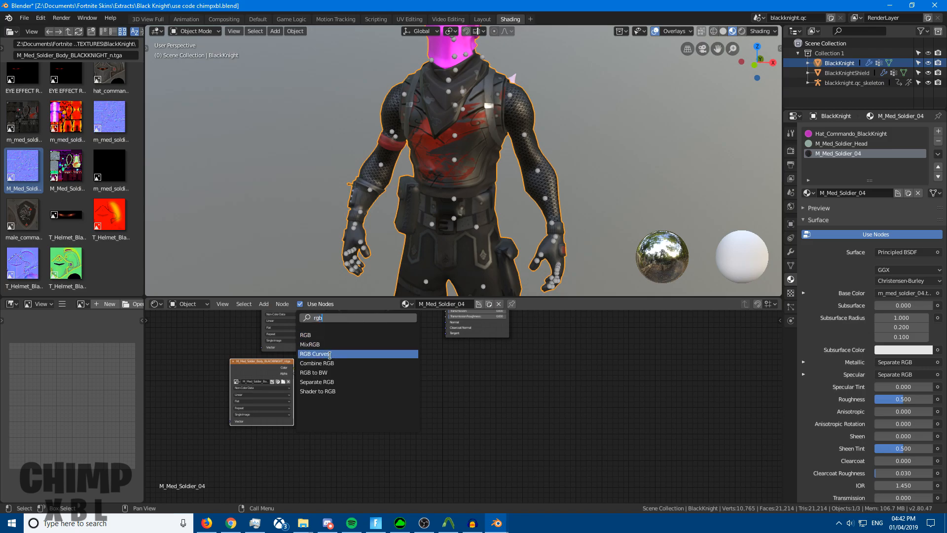
{"action": "left_click", "coordinate": [314, 353]}
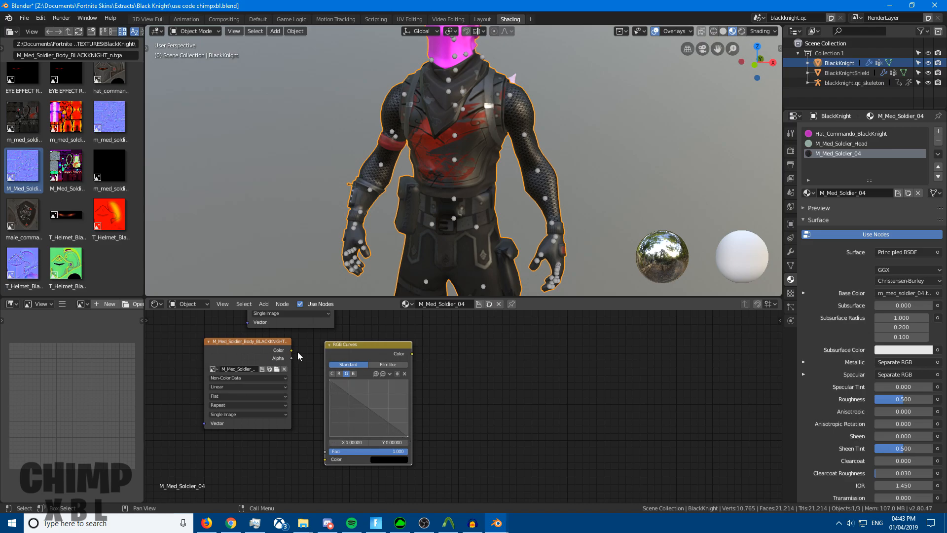
{"action": "left_click_drag", "start_coordinate": [292, 349], "coordinate": [326, 460]}
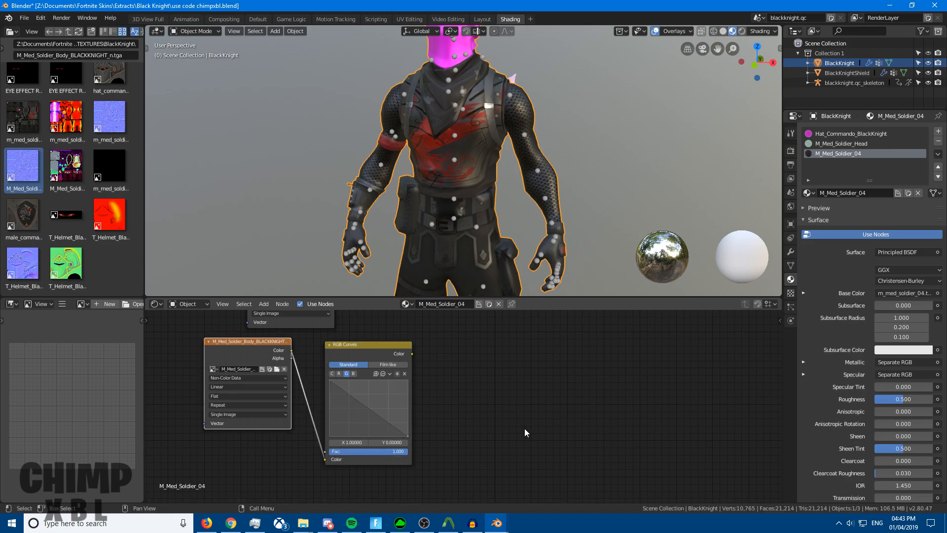
Step: Add a Normal Map node and position it in the tree
{"action": "left_click", "coordinate": [263, 304]}
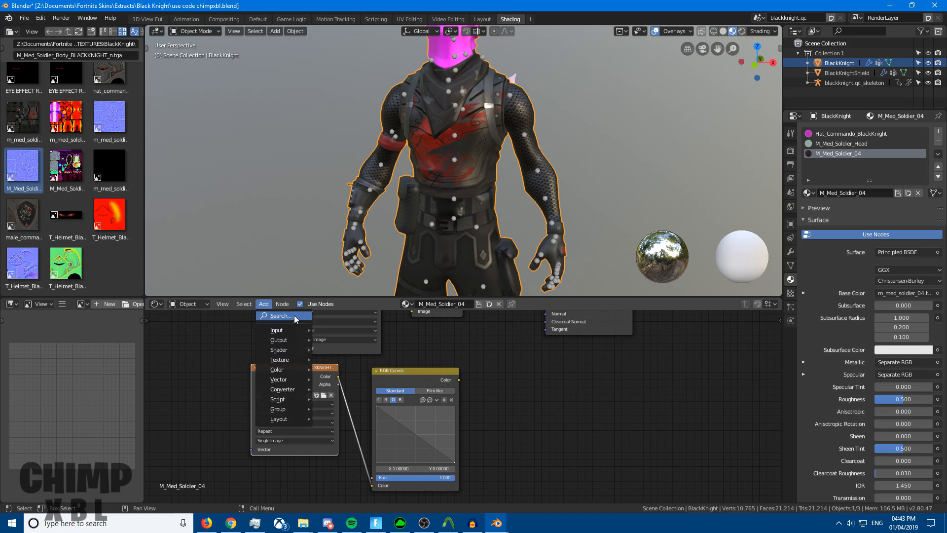
{"action": "type", "text": "nor"}
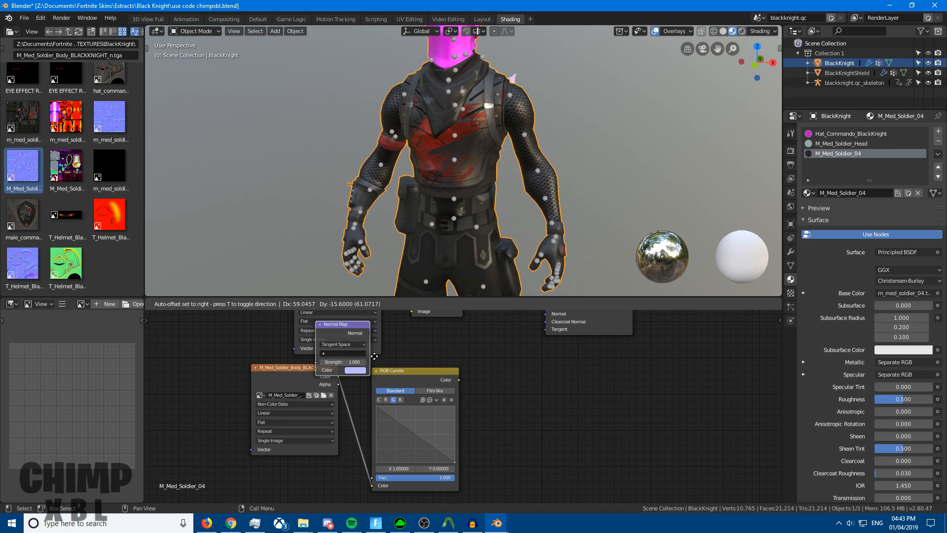
{"action": "left_click_drag", "start_coordinate": [342, 345], "coordinate": [511, 405]}
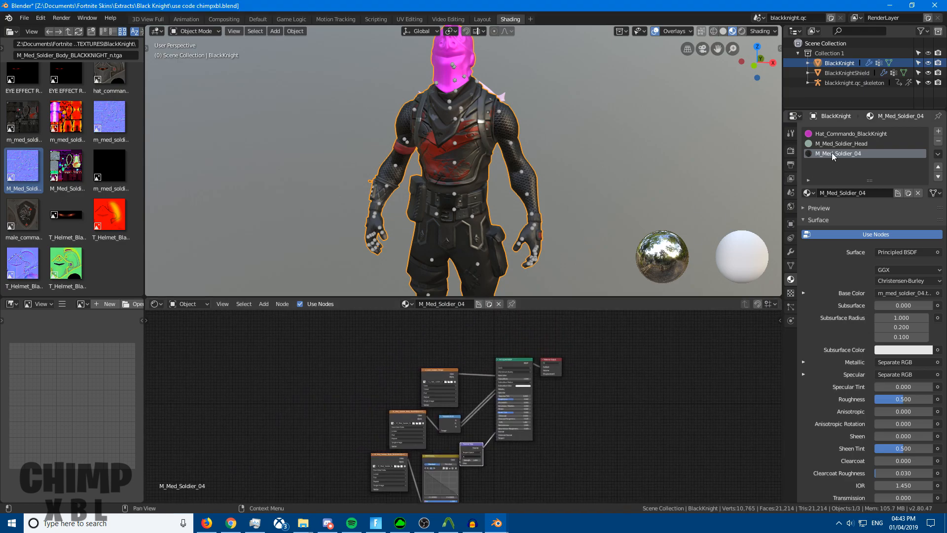
Step: Switch to the M_Med_Soldier_Head, then Hat_Commando_BlackKnight material slots
{"action": "left_click", "coordinate": [844, 143]}
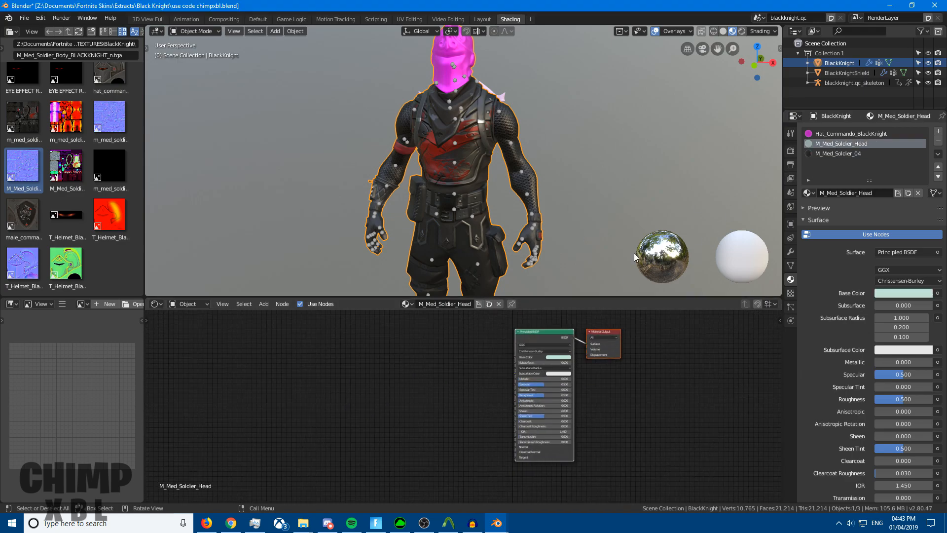
{"action": "left_click", "coordinate": [846, 134]}
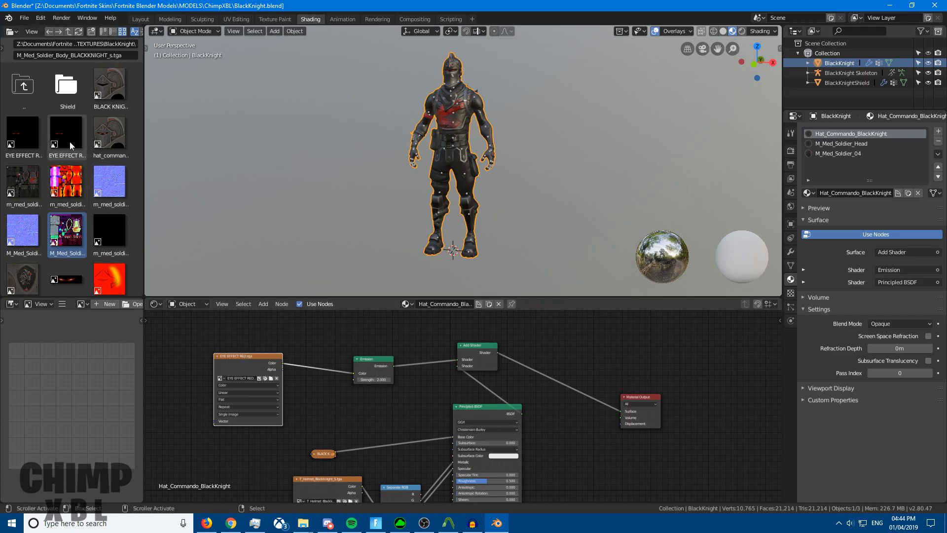
Step: Pick the BLACK KNIGHGT HELMET texture, then move to the Layout workspace
{"action": "left_click", "coordinate": [109, 84]}
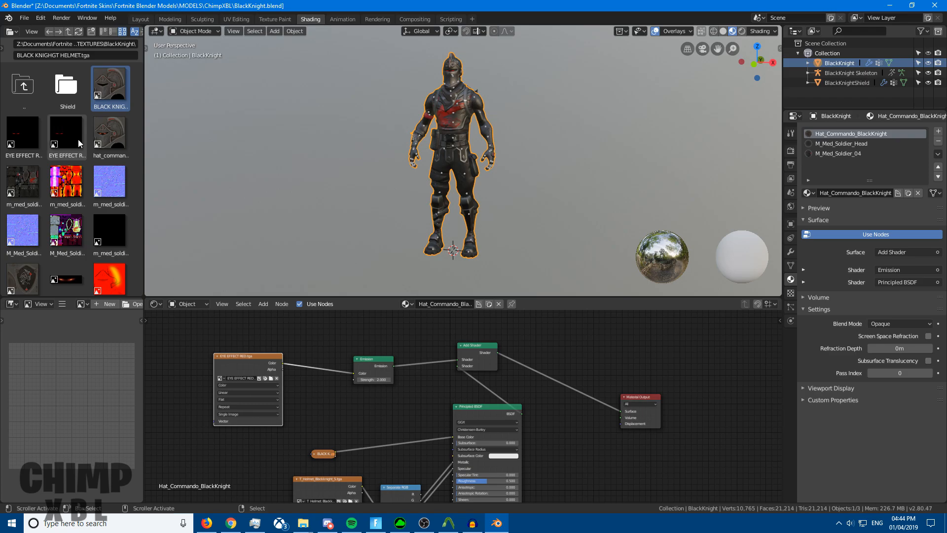
{"action": "mouse_move", "coordinate": [114, 93]}
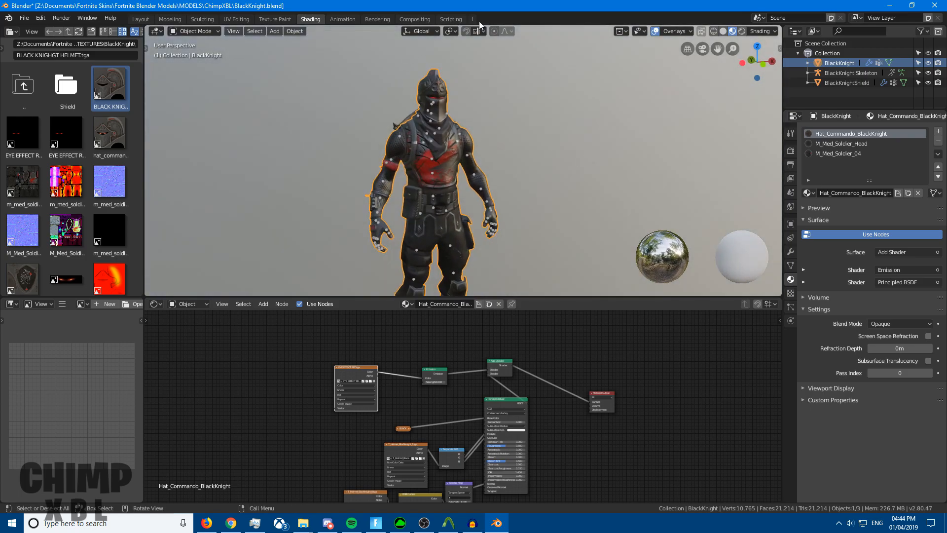
{"action": "left_click", "coordinate": [140, 19]}
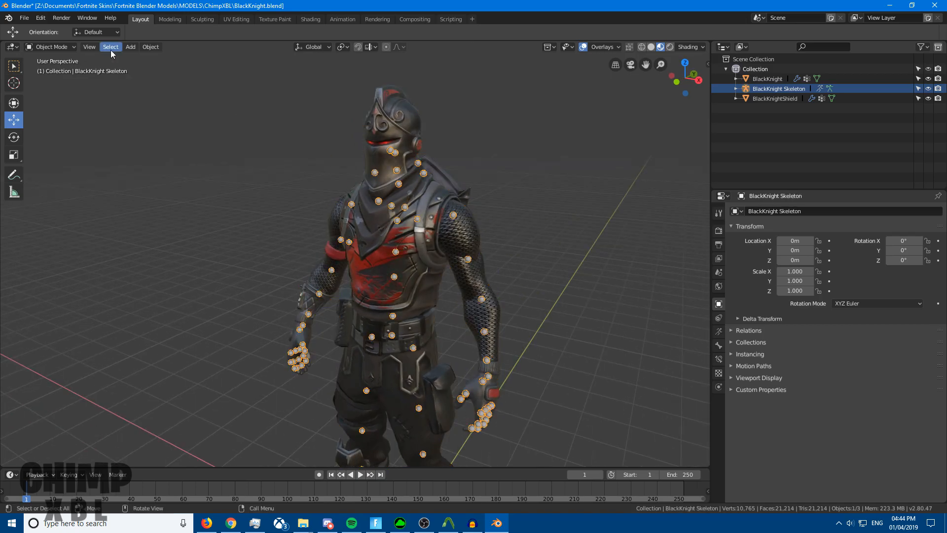
Step: Put the skeleton in Pose Mode and orbit to view the knight's back and front
{"action": "left_click", "coordinate": [52, 47]}
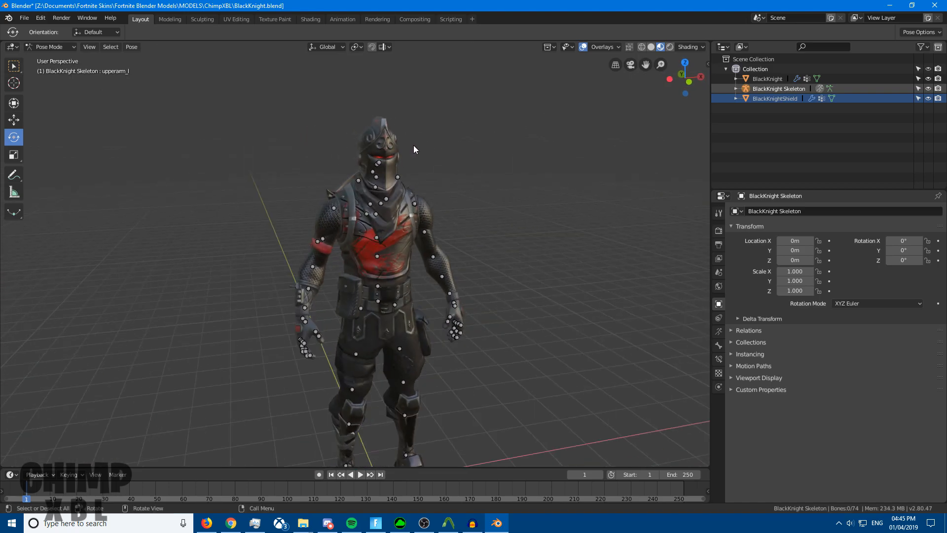
{"action": "left_click_drag", "start_coordinate": [414, 149], "coordinate": [518, 183]}
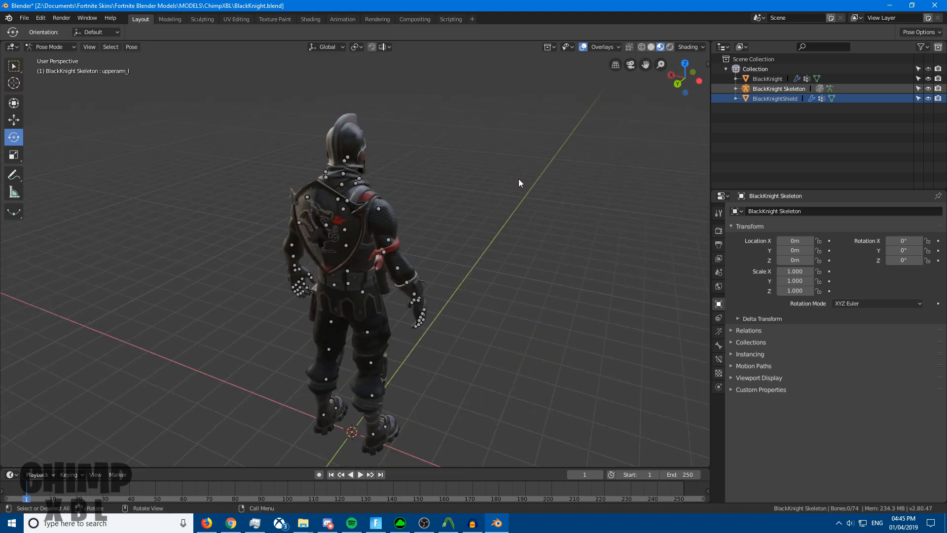
{"action": "left_click_drag", "start_coordinate": [520, 183], "coordinate": [296, 175]}
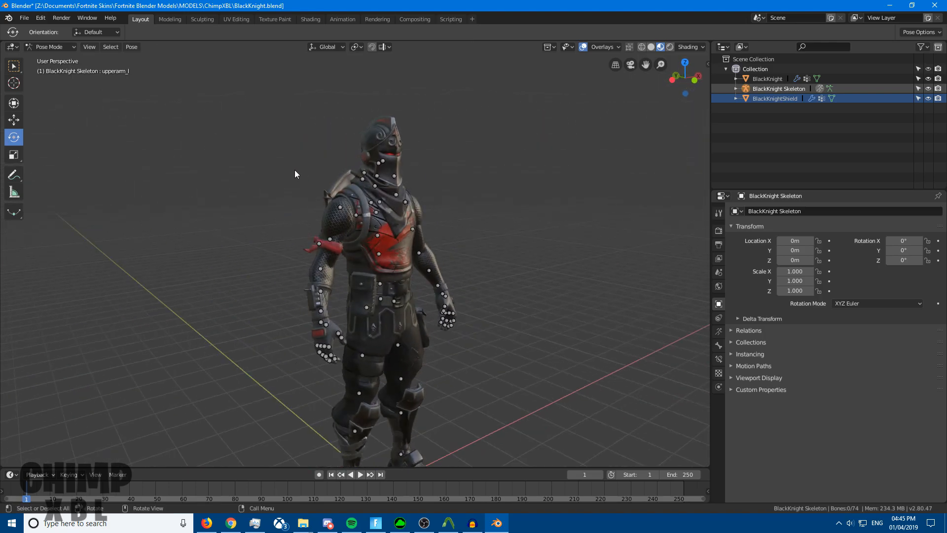